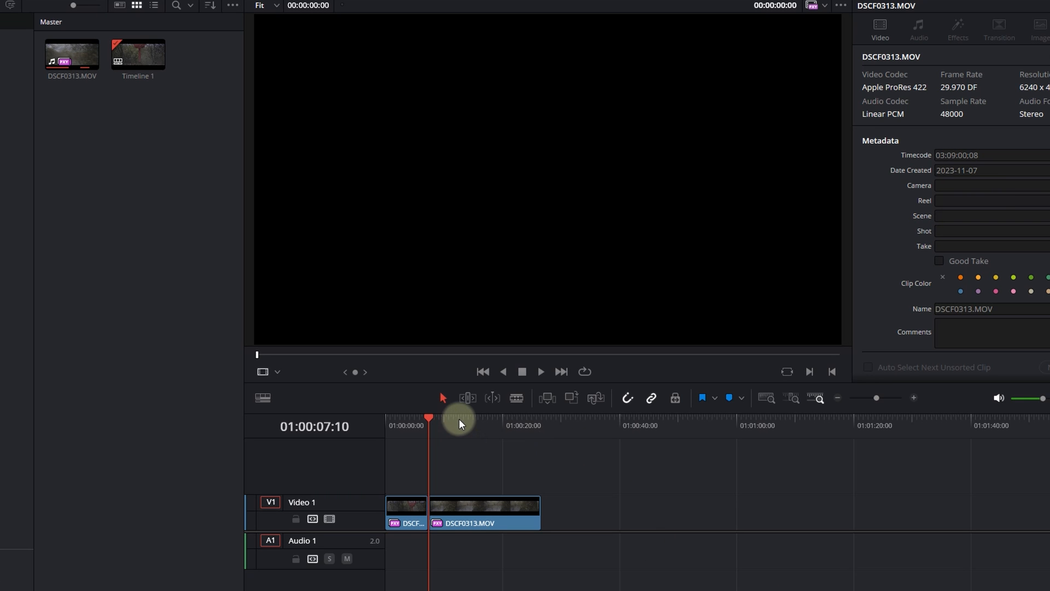
Scrub through the squeezed DSCF0313.MOV footage on the timeline to preview it
left_click(503, 426)
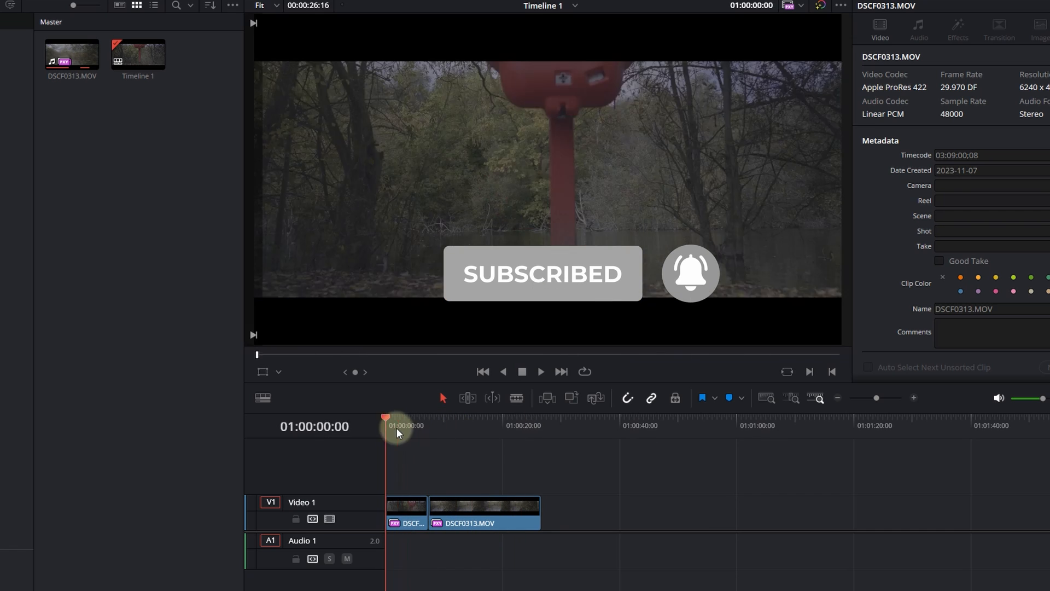
left_click_drag(395, 433, 445, 434)
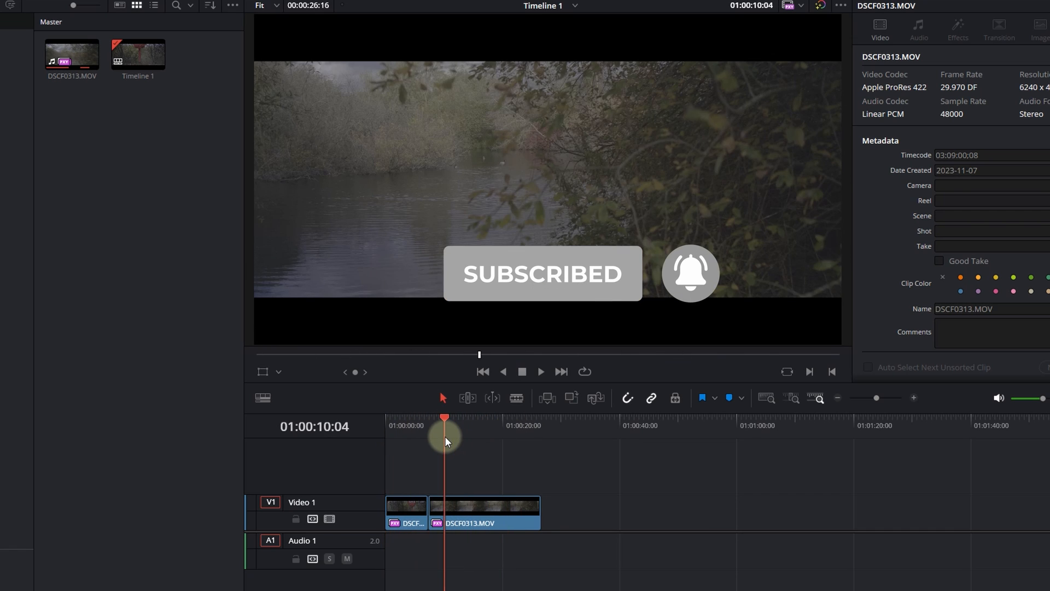
left_click_drag(445, 435, 518, 445)
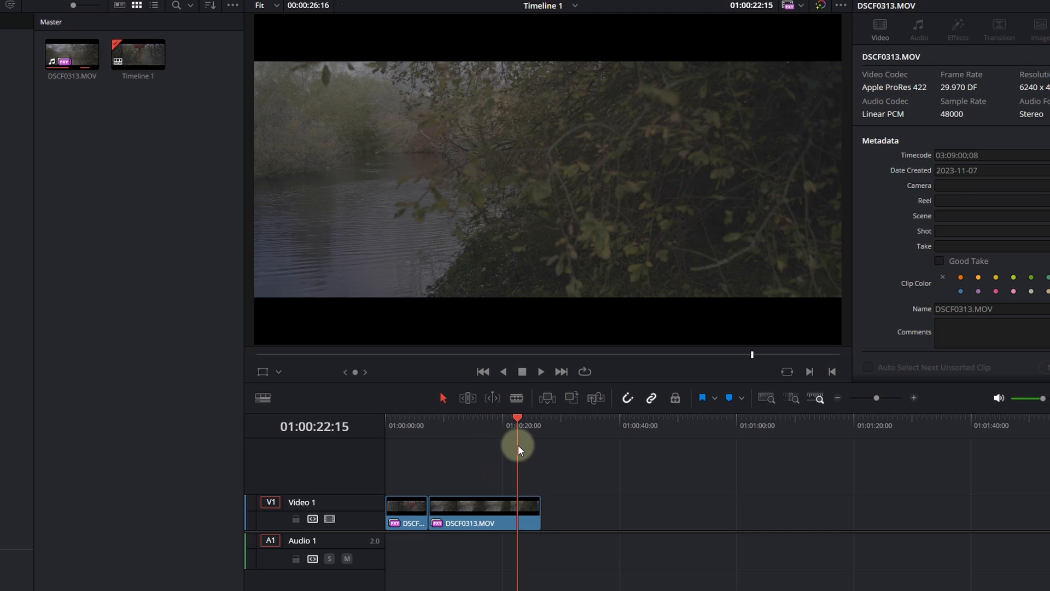
left_click_drag(515, 426, 409, 426)
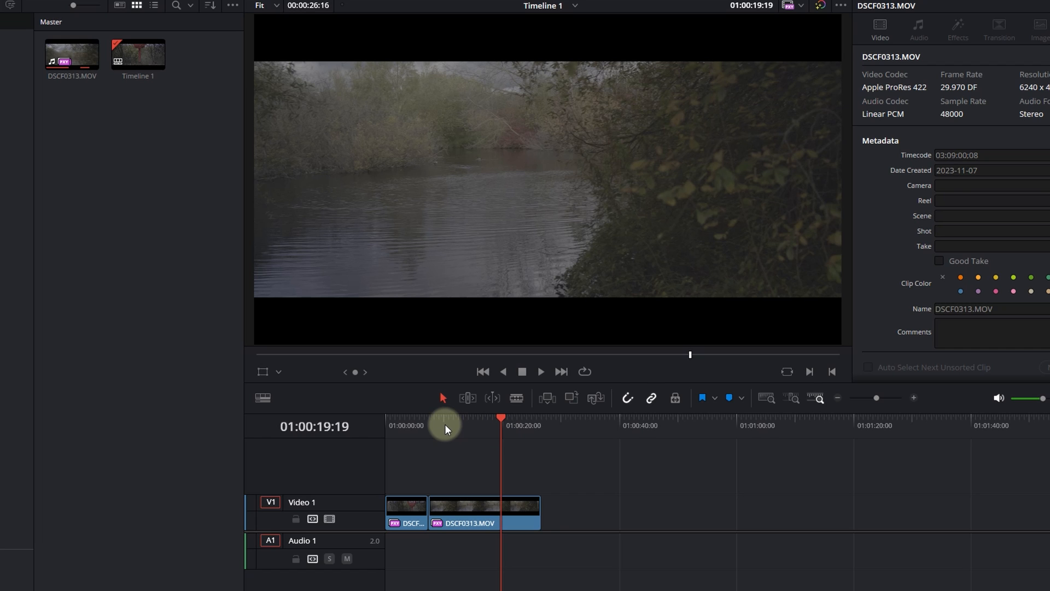
mouse_move(448, 429)
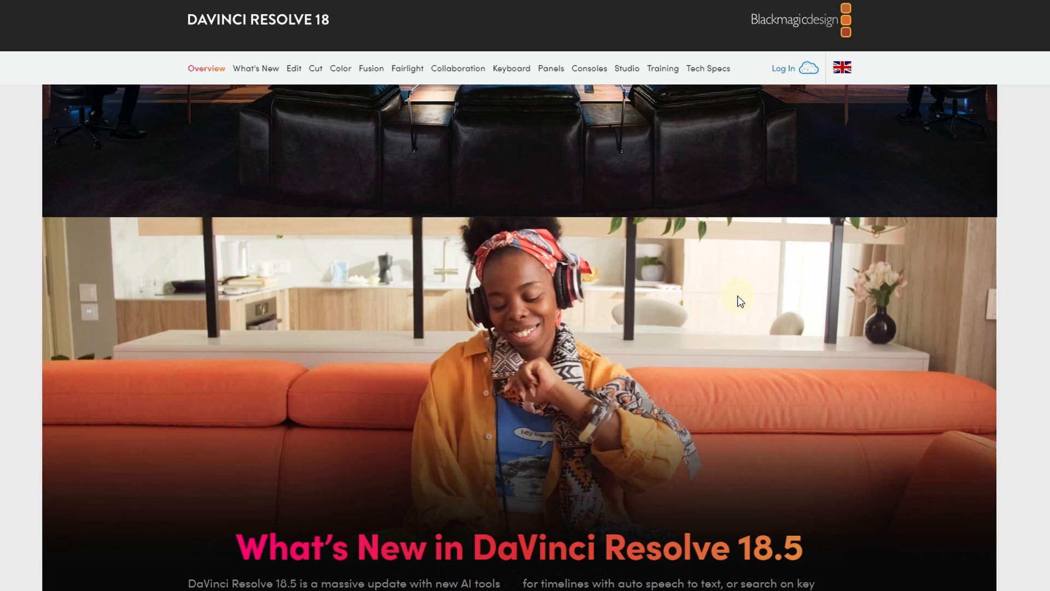
scroll("down", 3)
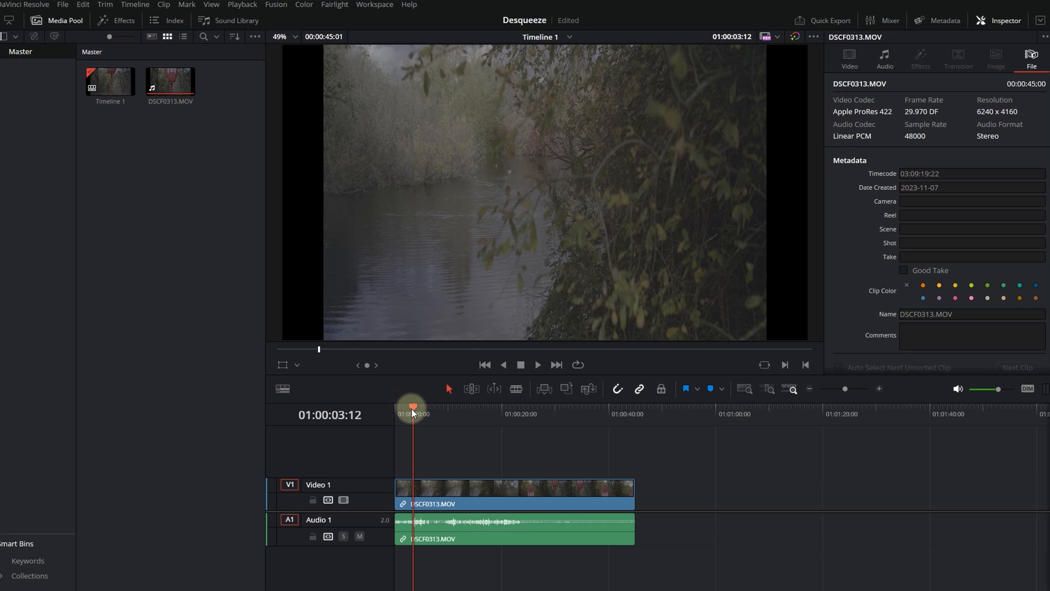
mouse_move(417, 373)
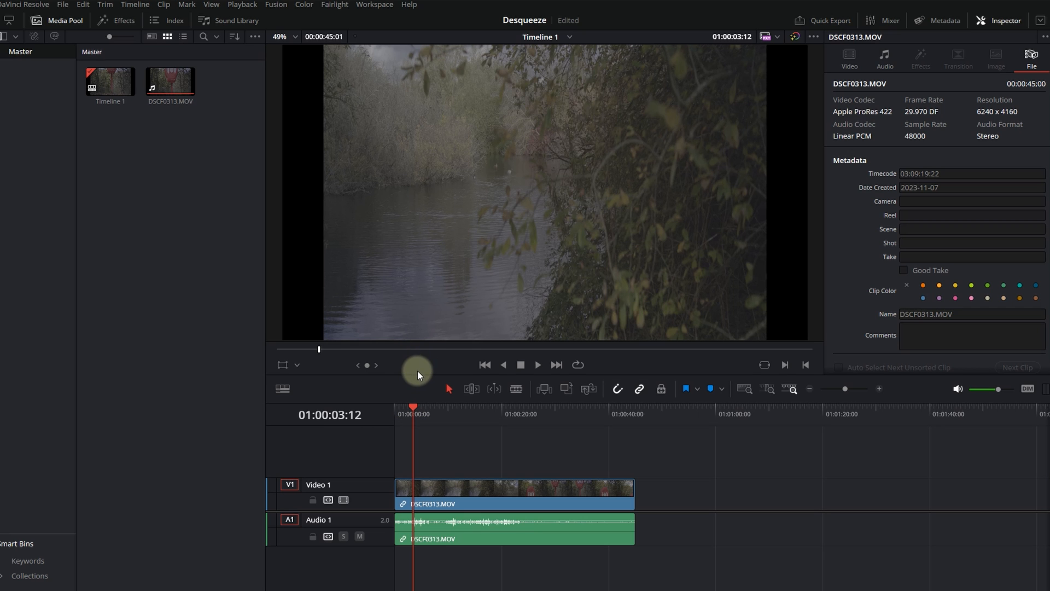
left_click(169, 80)
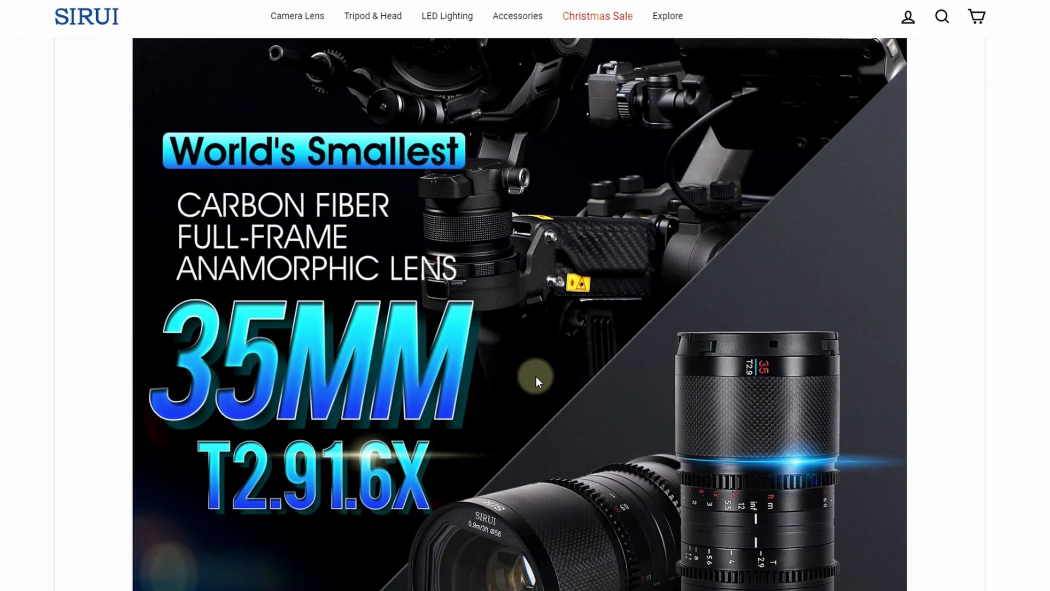
scroll("down", 3)
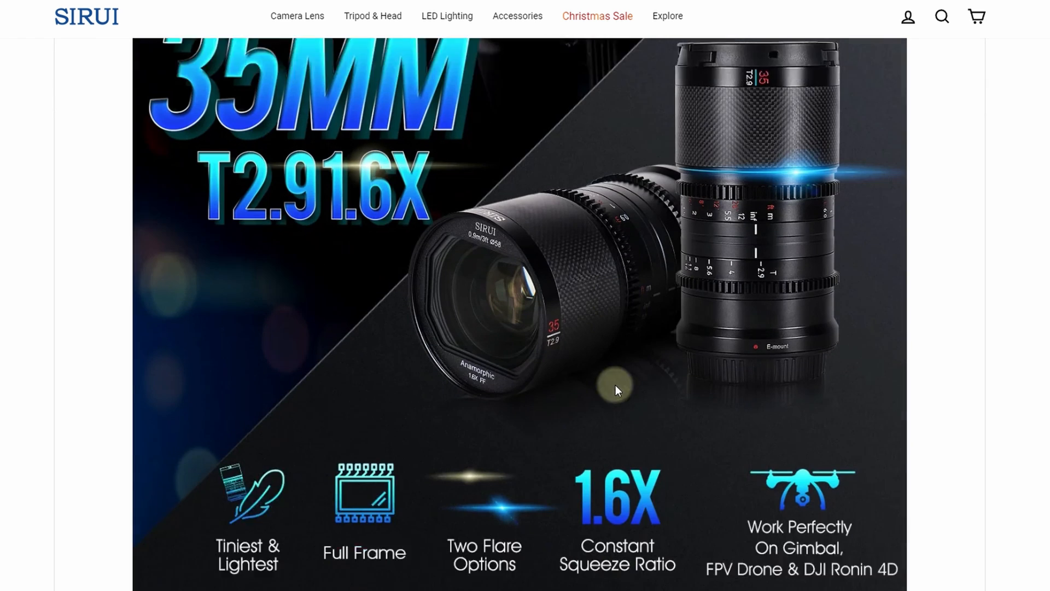
scroll("down", 3)
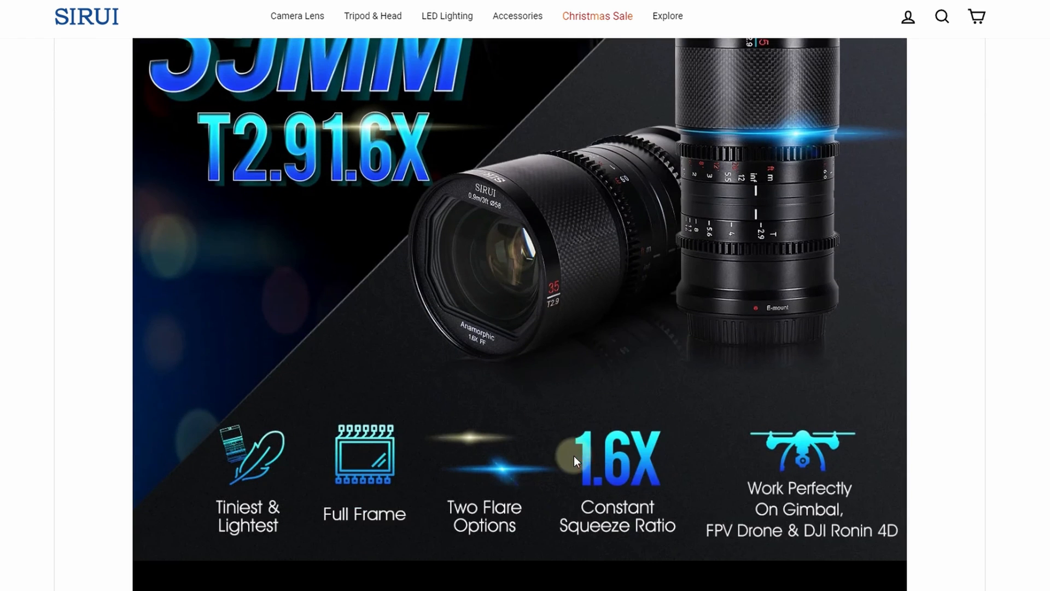
mouse_move(592, 506)
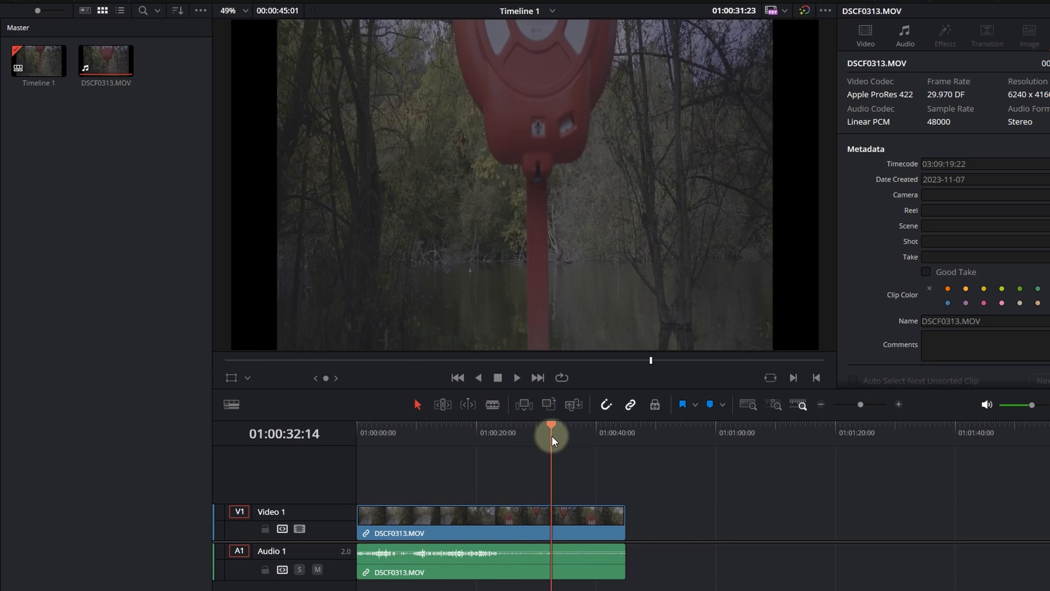
left_click_drag(551, 432, 385, 432)
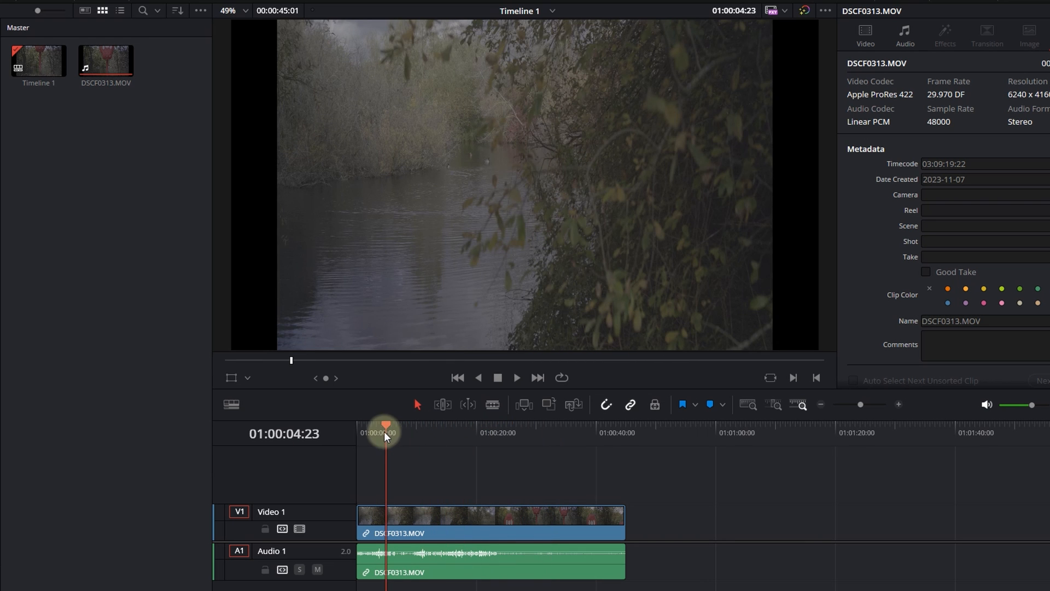
mouse_move(653, 169)
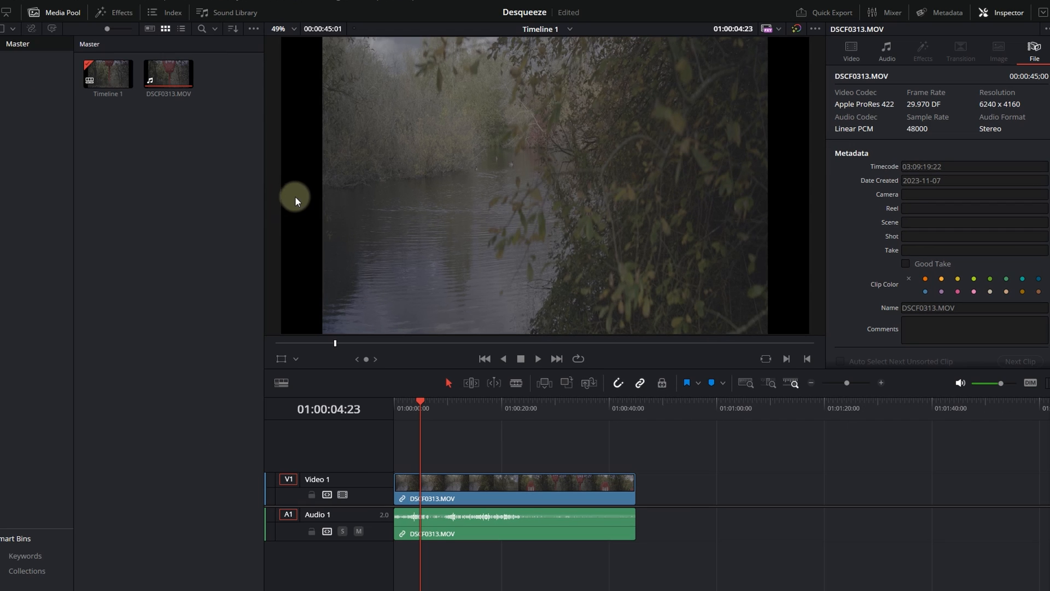
mouse_move(299, 195)
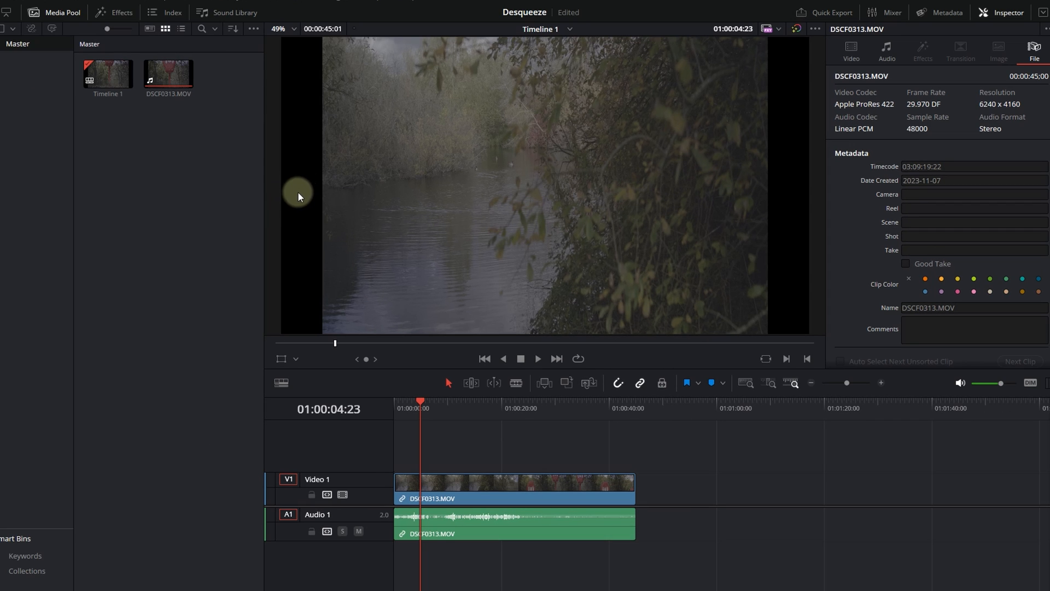
mouse_move(525, 196)
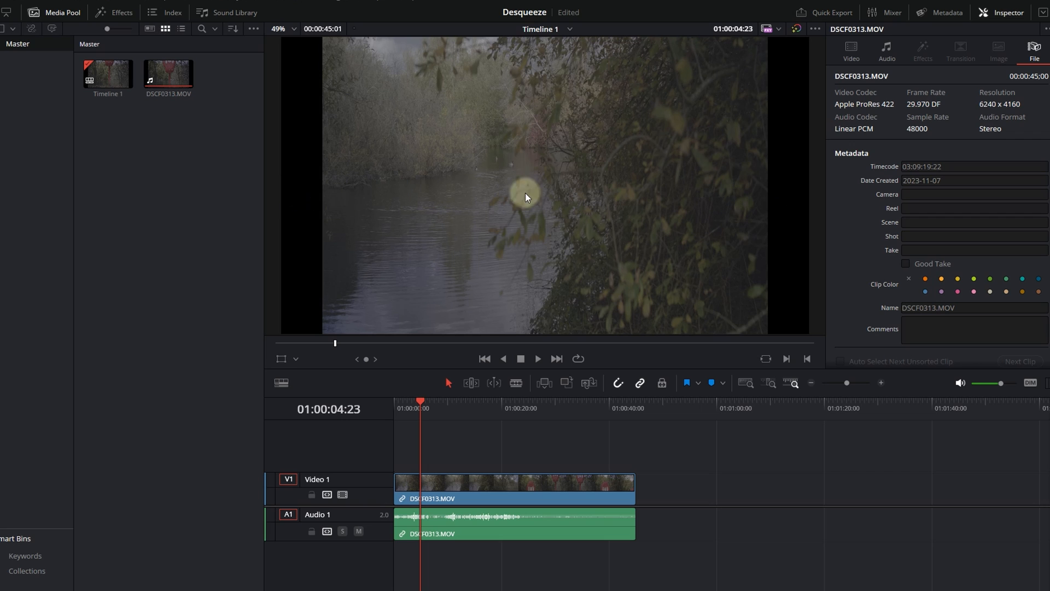
mouse_move(280, 191)
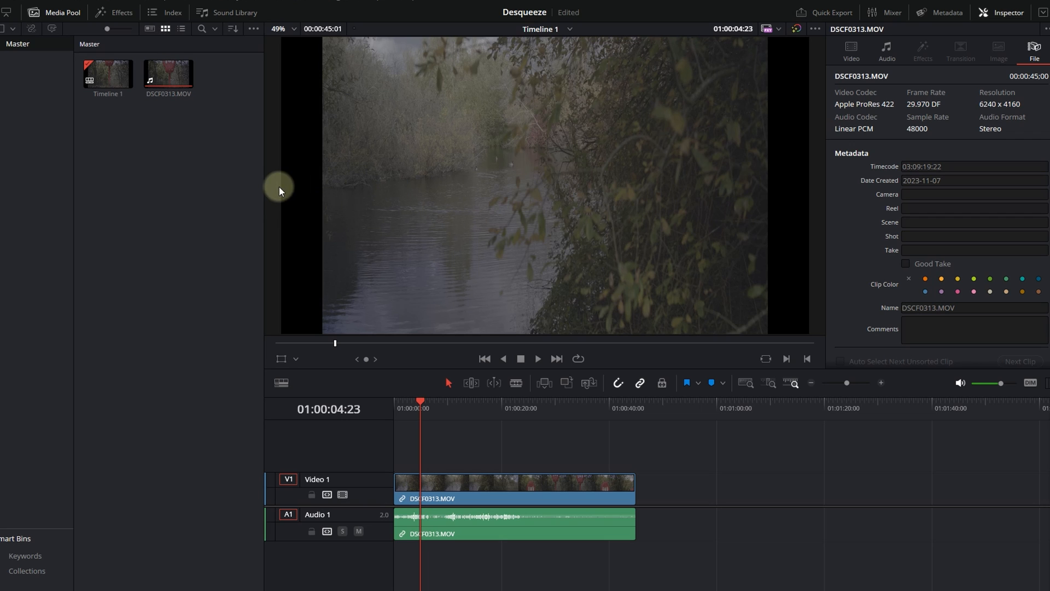
mouse_move(367, 204)
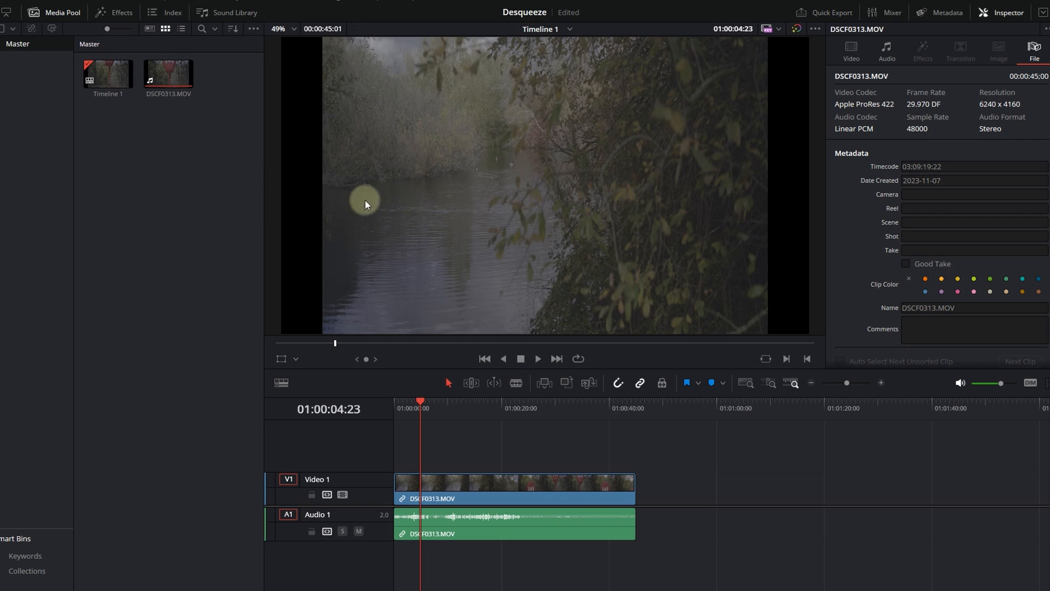
mouse_move(675, 222)
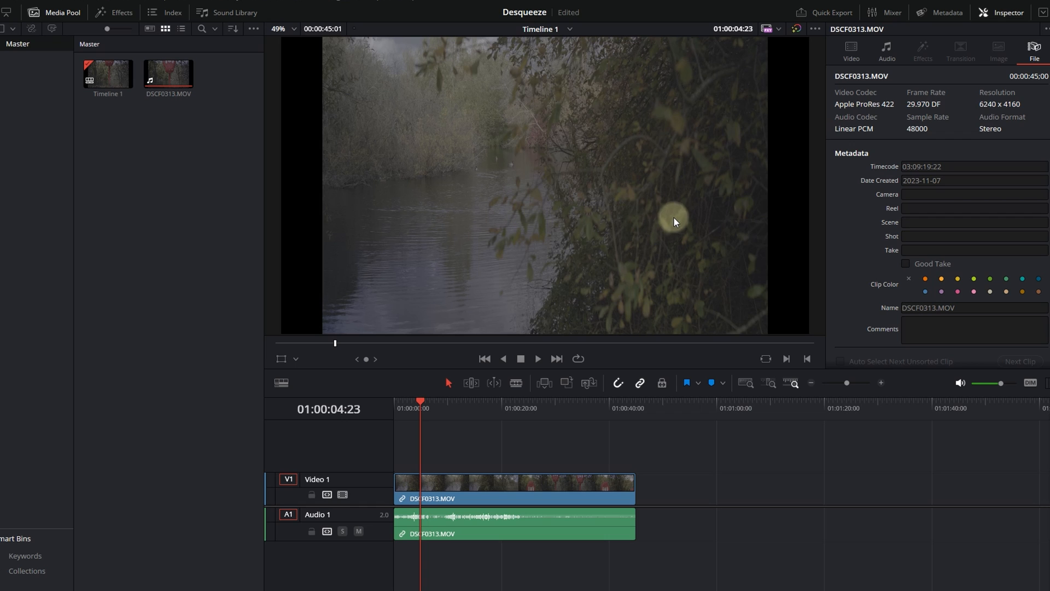
mouse_move(454, 222)
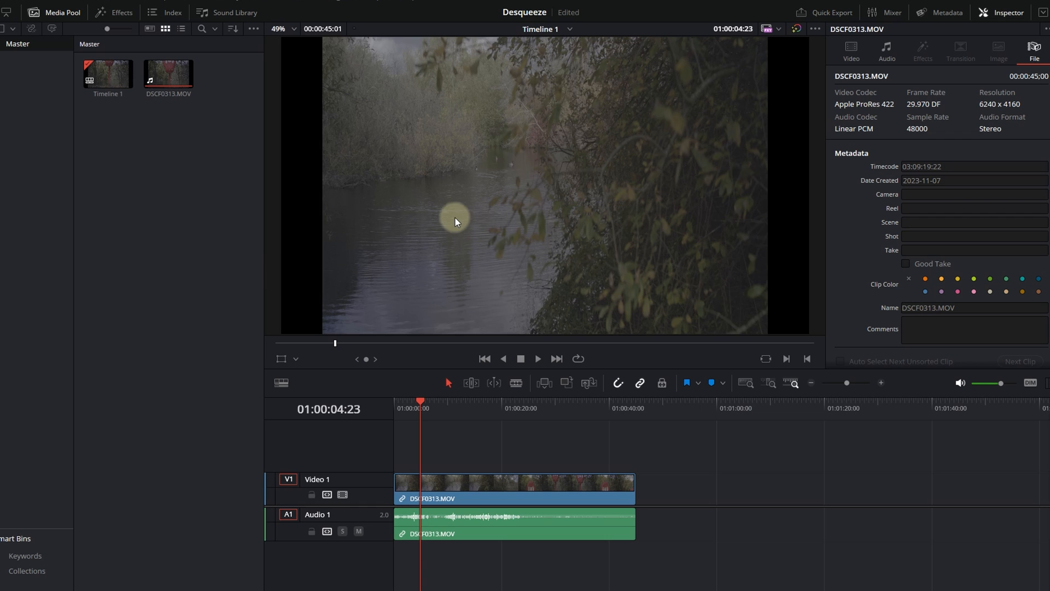
mouse_move(732, 156)
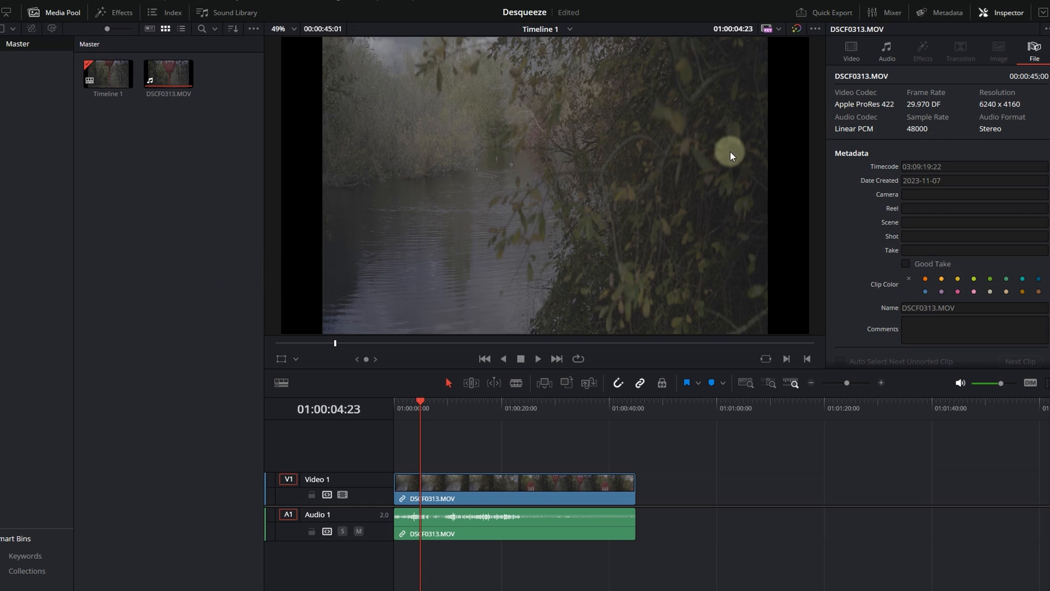
mouse_move(729, 181)
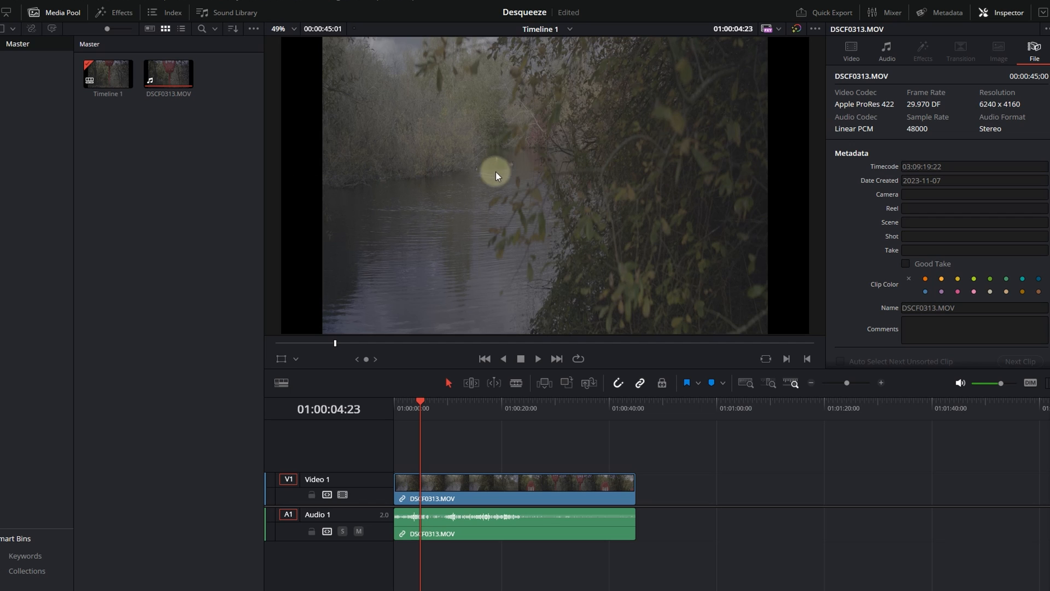
mouse_move(377, 232)
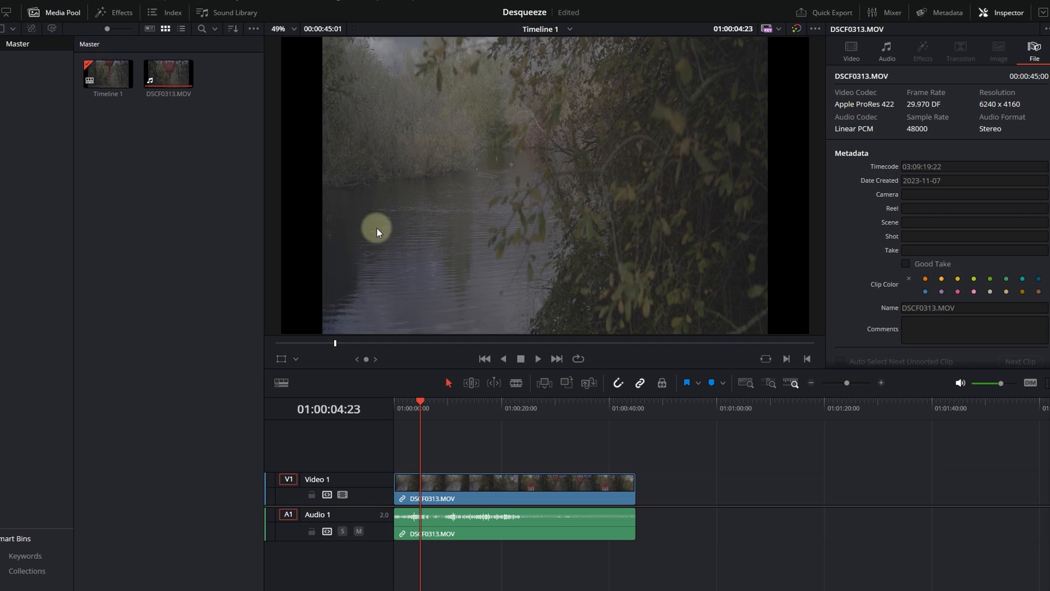
mouse_move(399, 343)
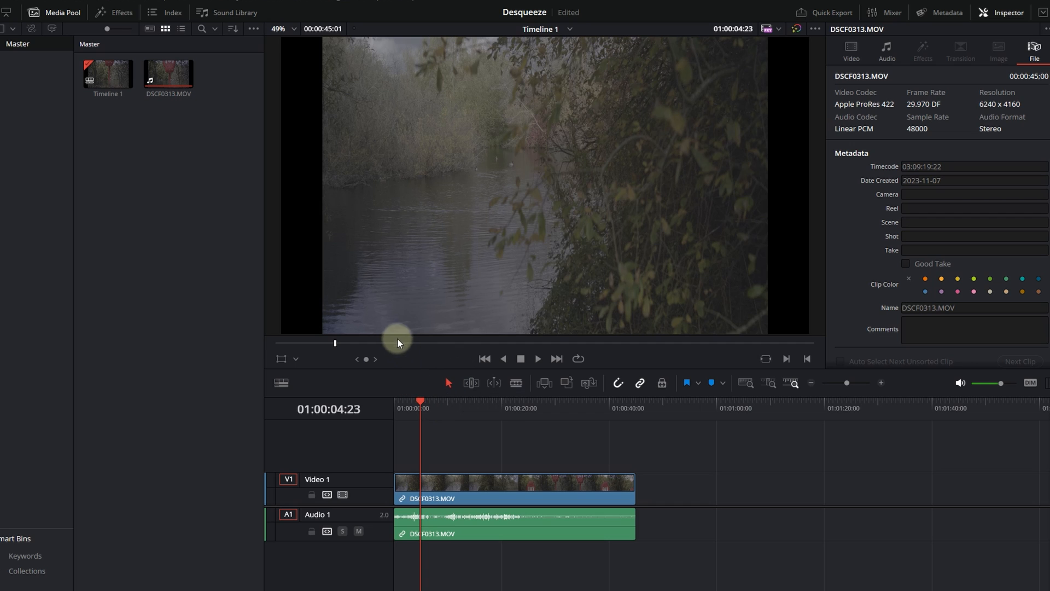
mouse_move(573, 196)
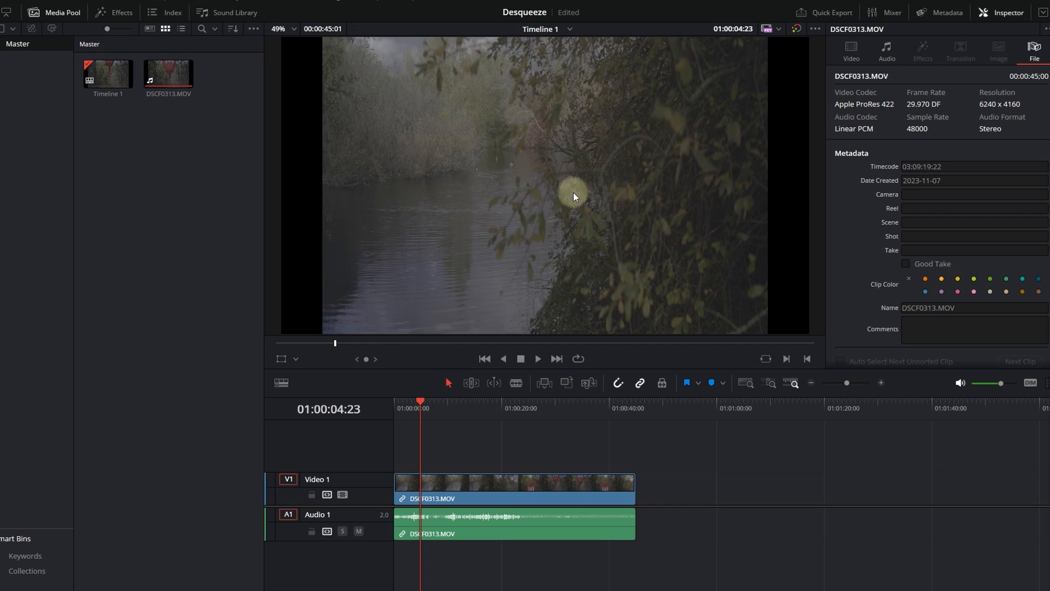
mouse_move(222, 205)
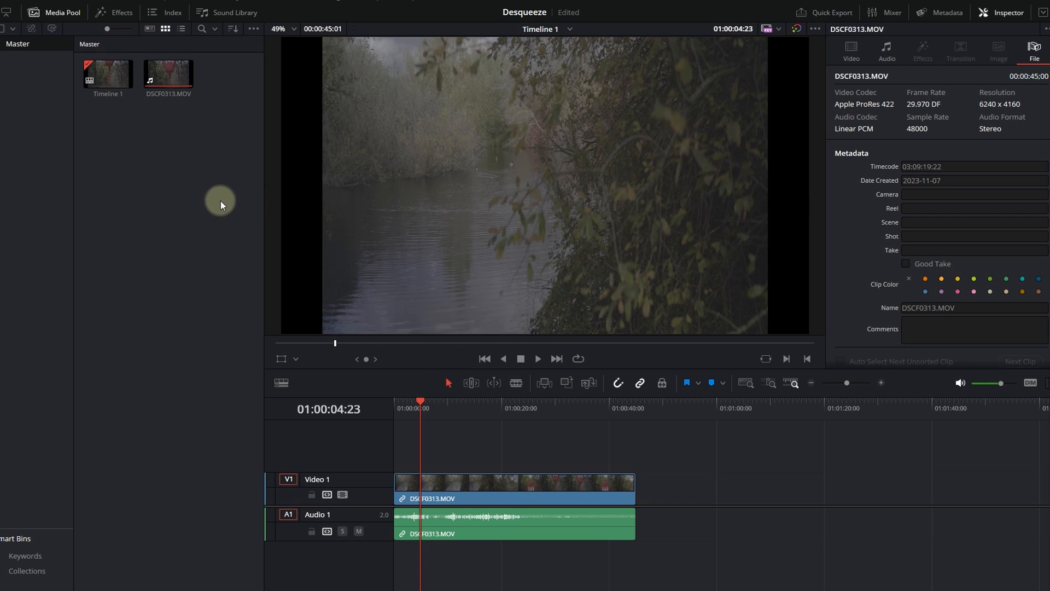
mouse_move(815, 218)
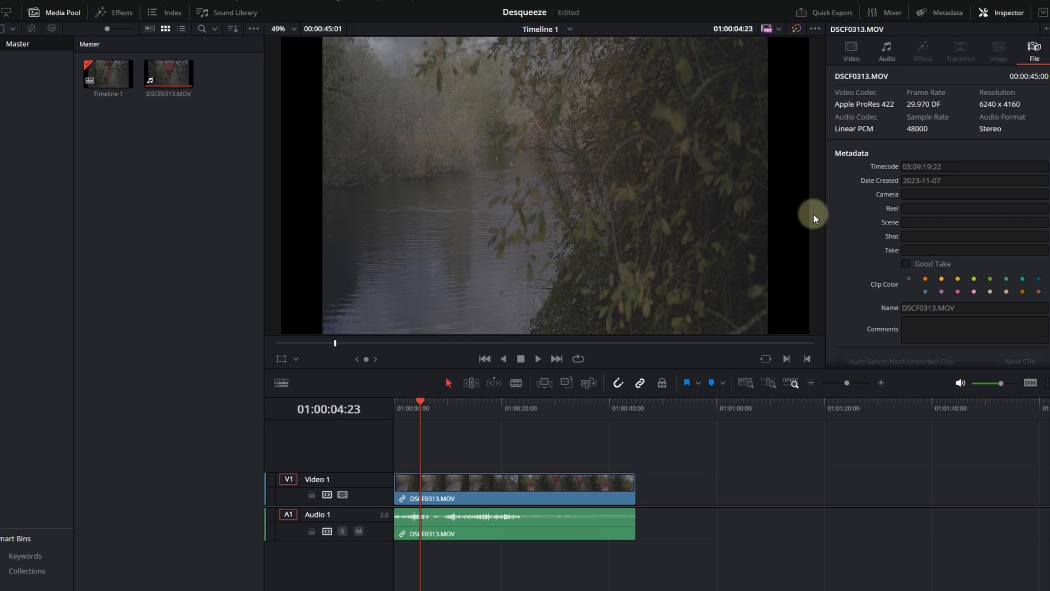
mouse_move(196, 181)
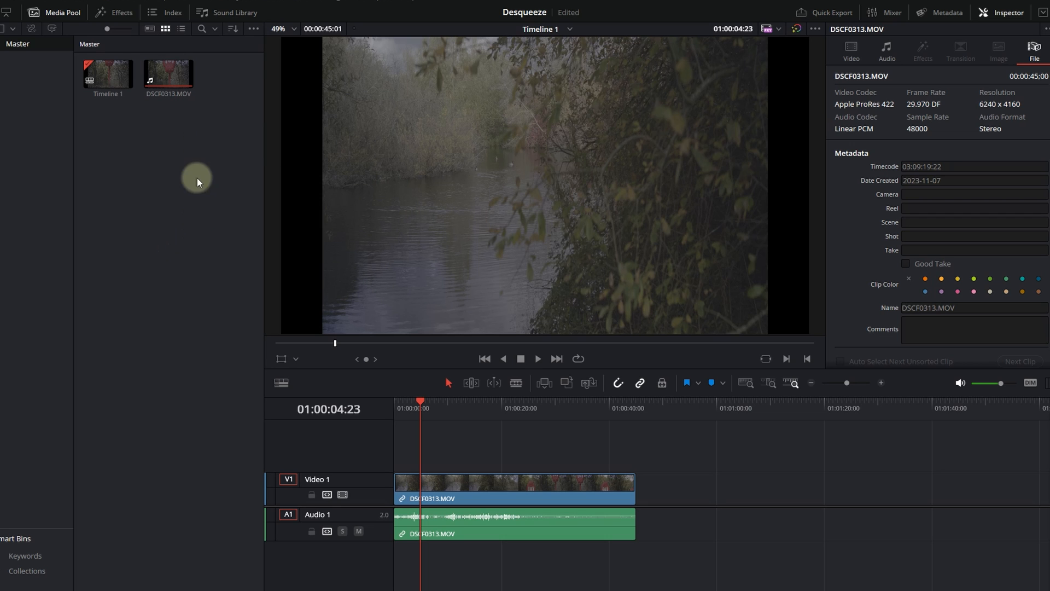
In Clip Attributes, set DSCF0313.MOV's pixel aspect ratio to custom 1.6
right_click(168, 74)
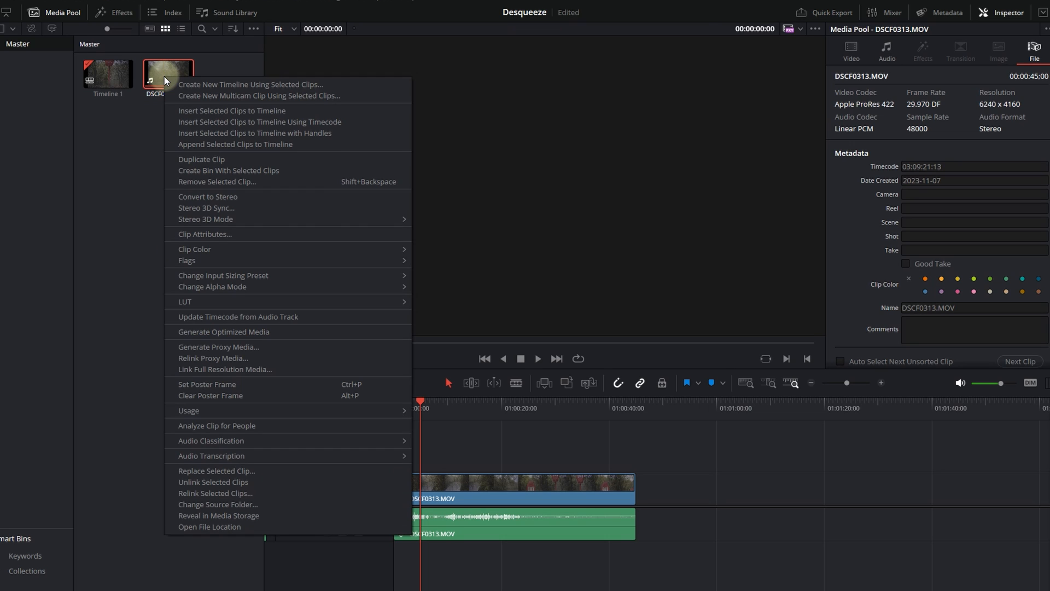
mouse_move(206, 208)
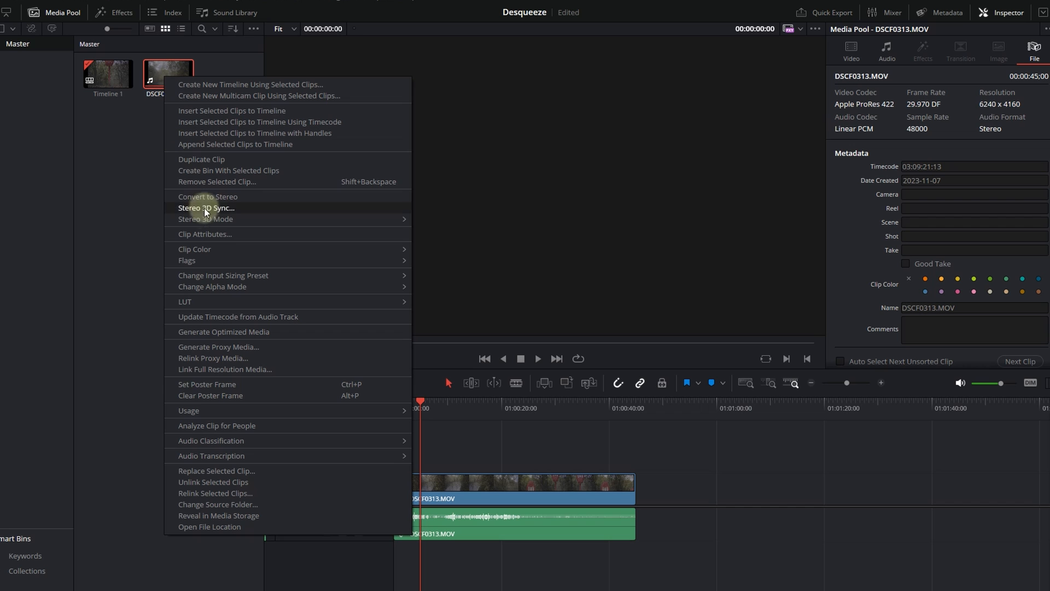
left_click(204, 233)
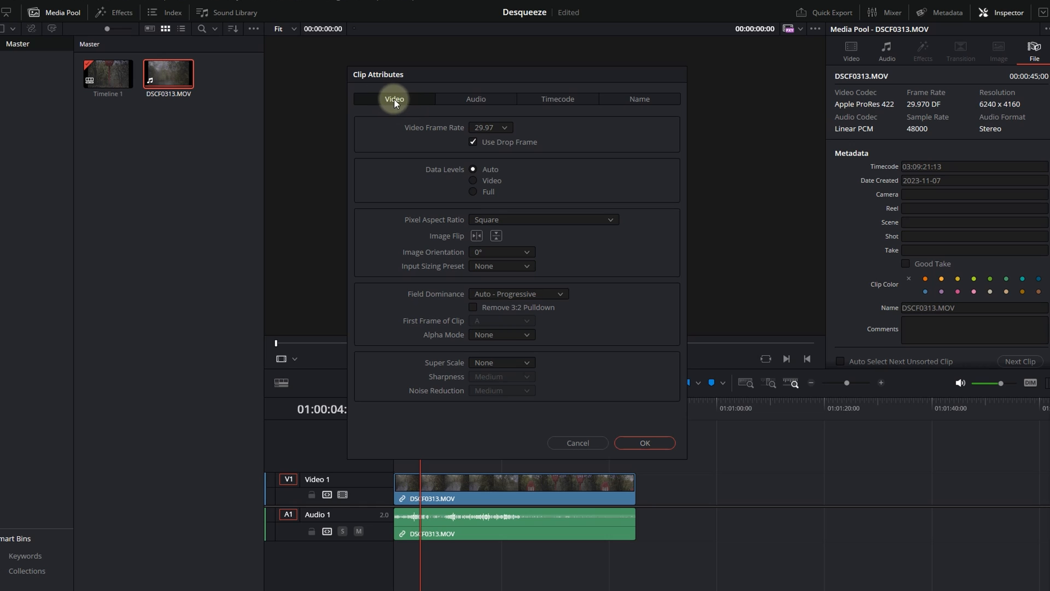
mouse_move(486, 225)
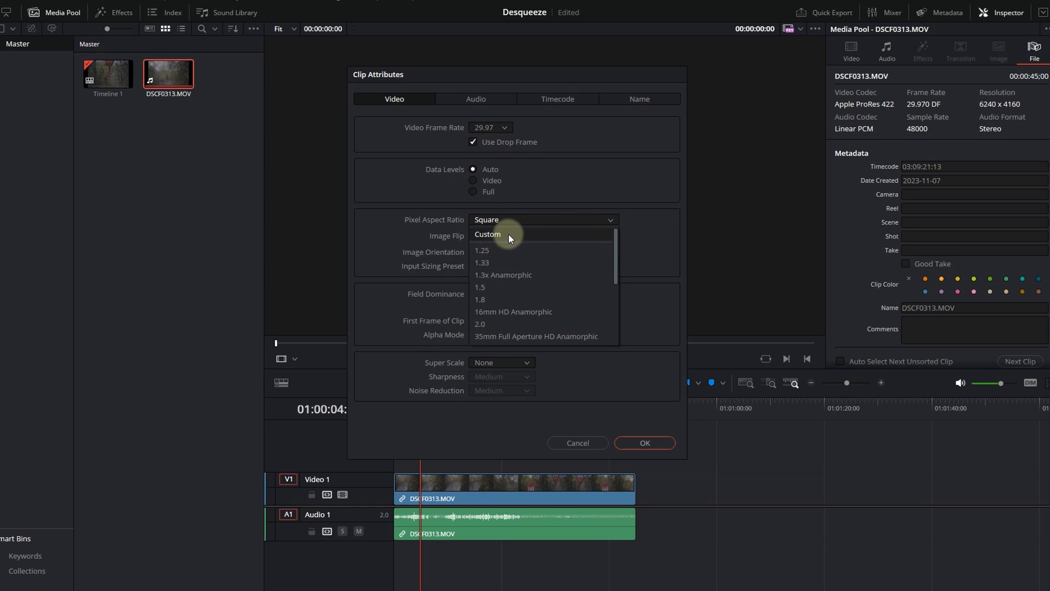
left_click(487, 234)
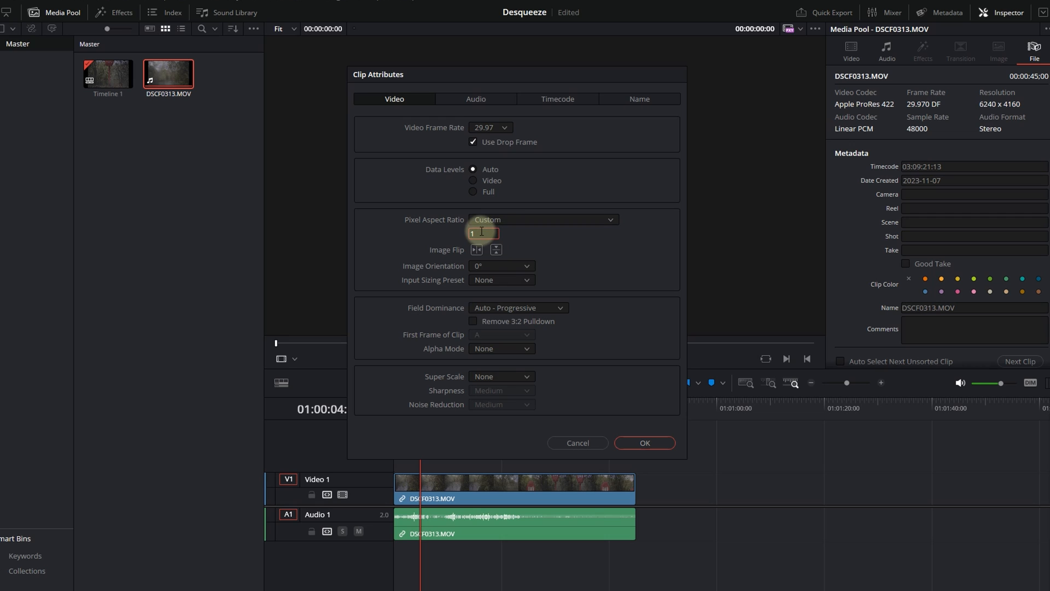
type(".6")
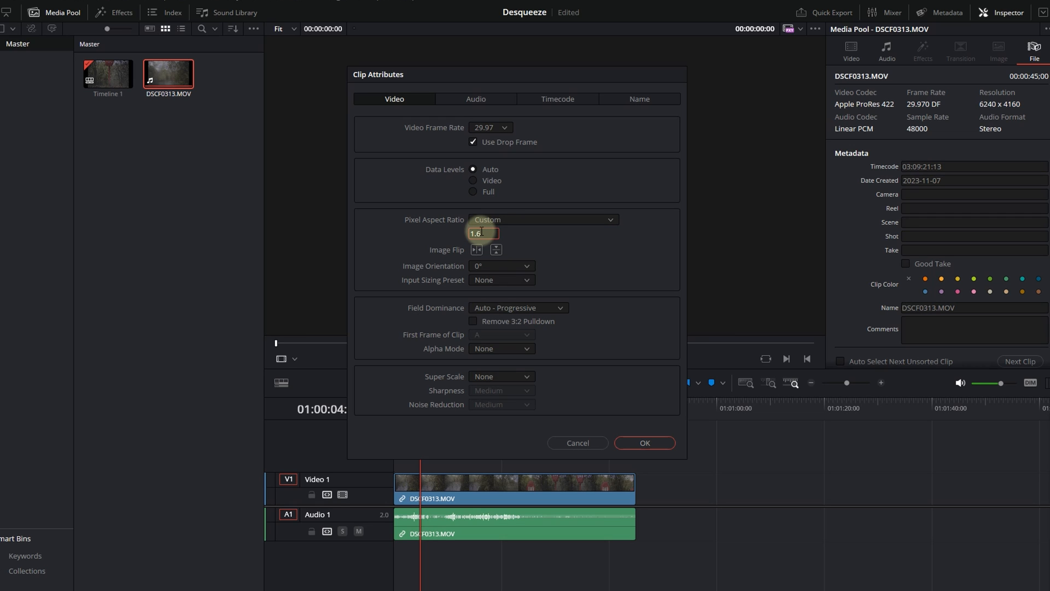
left_click(643, 442)
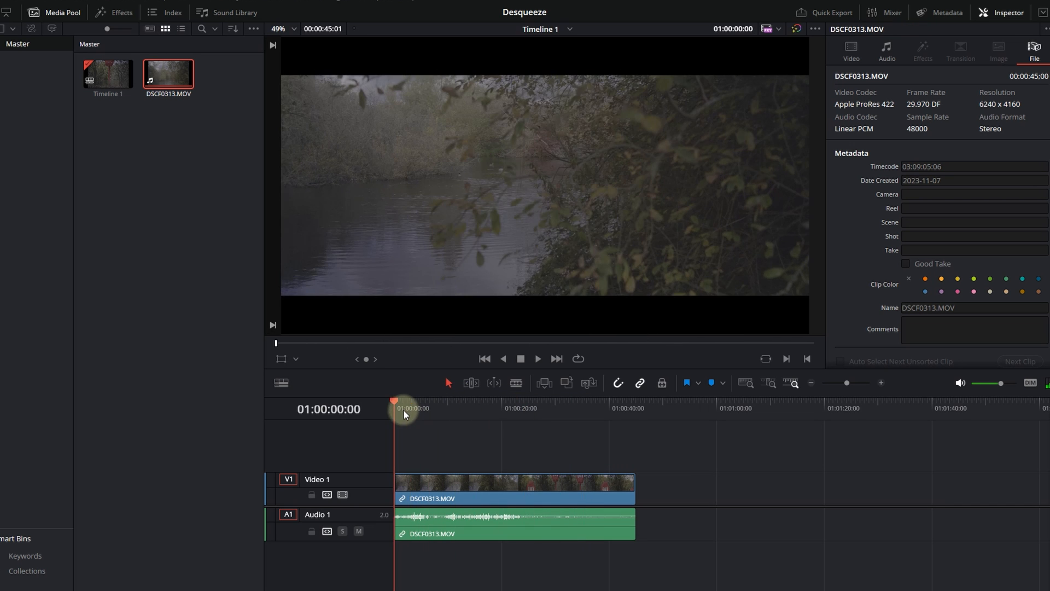
left_click_drag(394, 408, 578, 408)
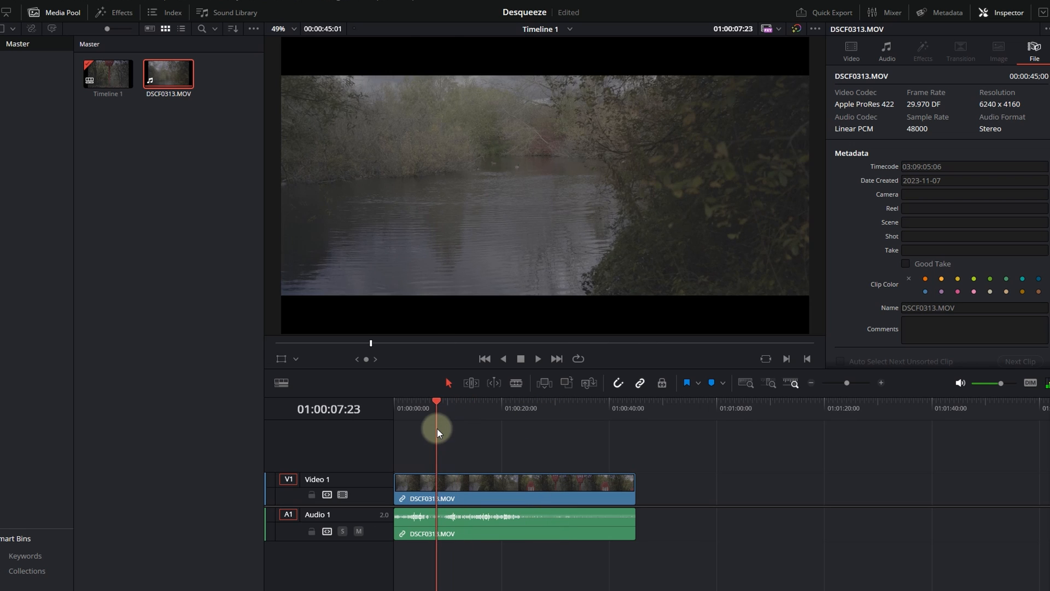
left_click_drag(436, 400, 454, 400)
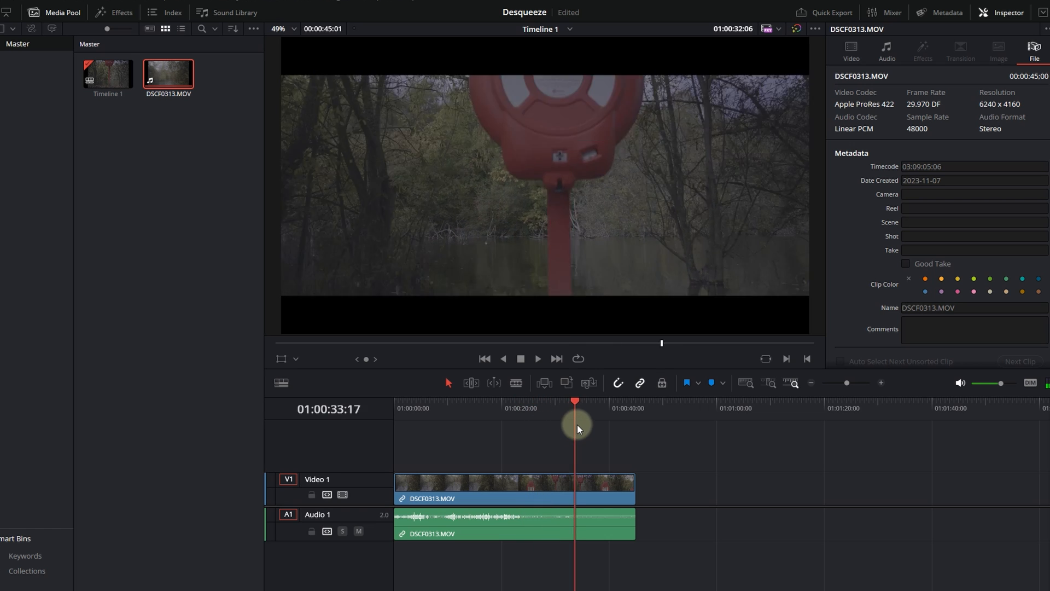
Scrub the desqueezed clip, checking river, bare trees and red lifebuoy shot proportions
left_click_drag(575, 426, 421, 426)
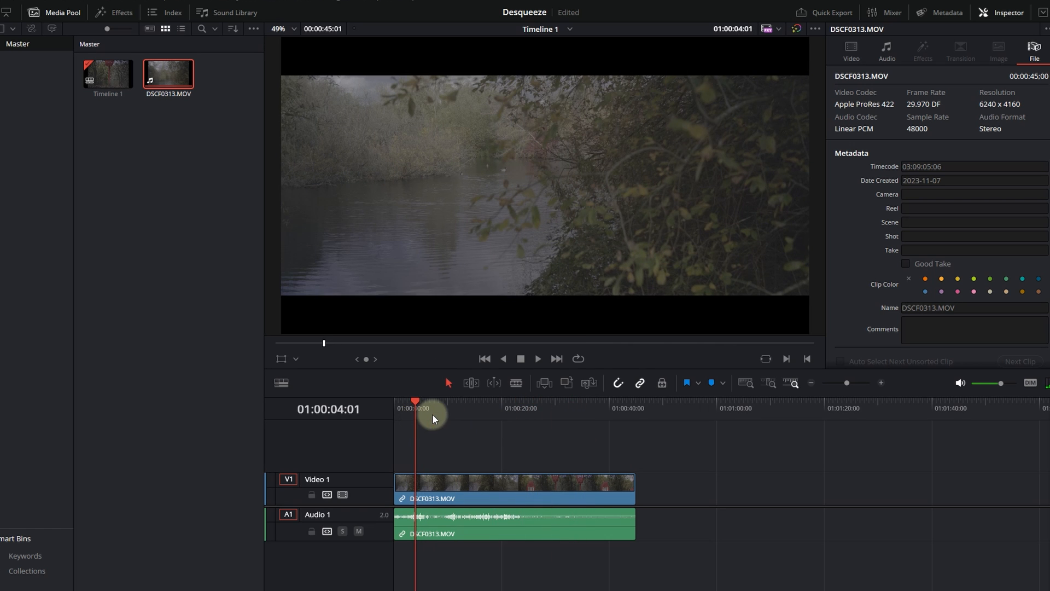
mouse_move(943, 88)
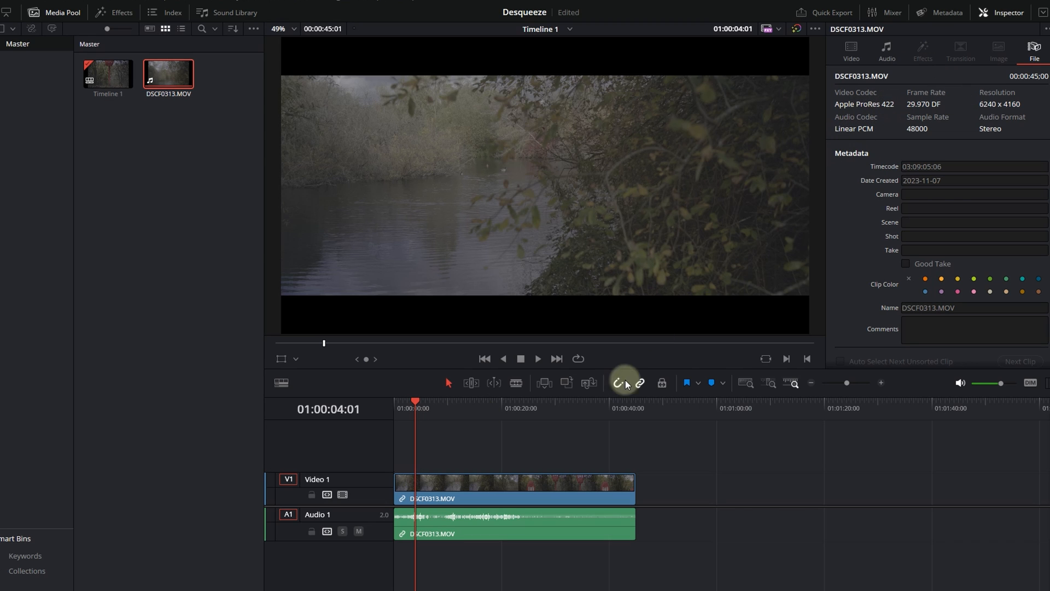
left_click(564, 407)
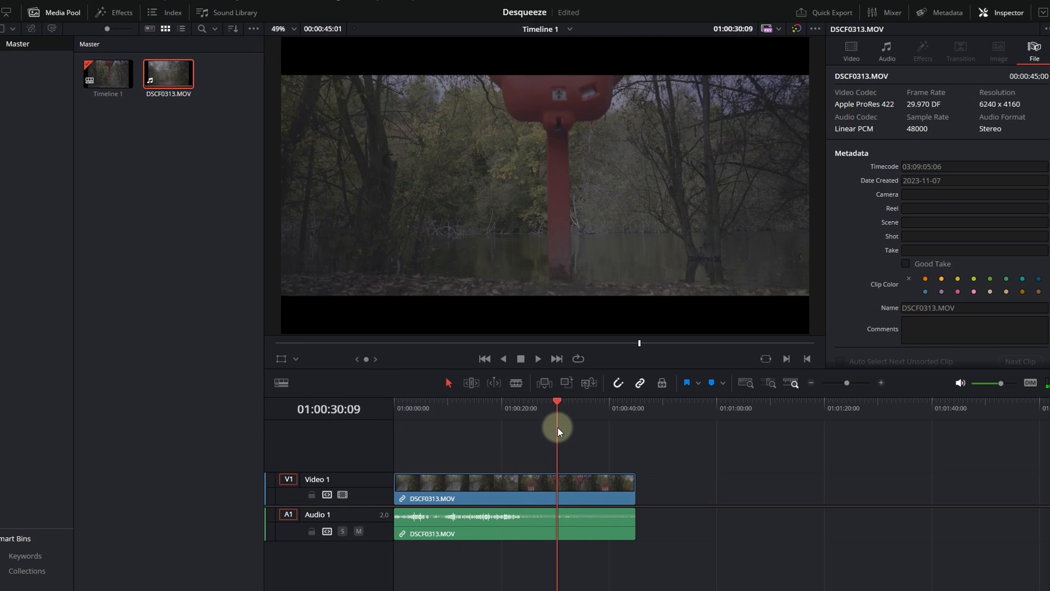
left_click_drag(557, 429, 468, 429)
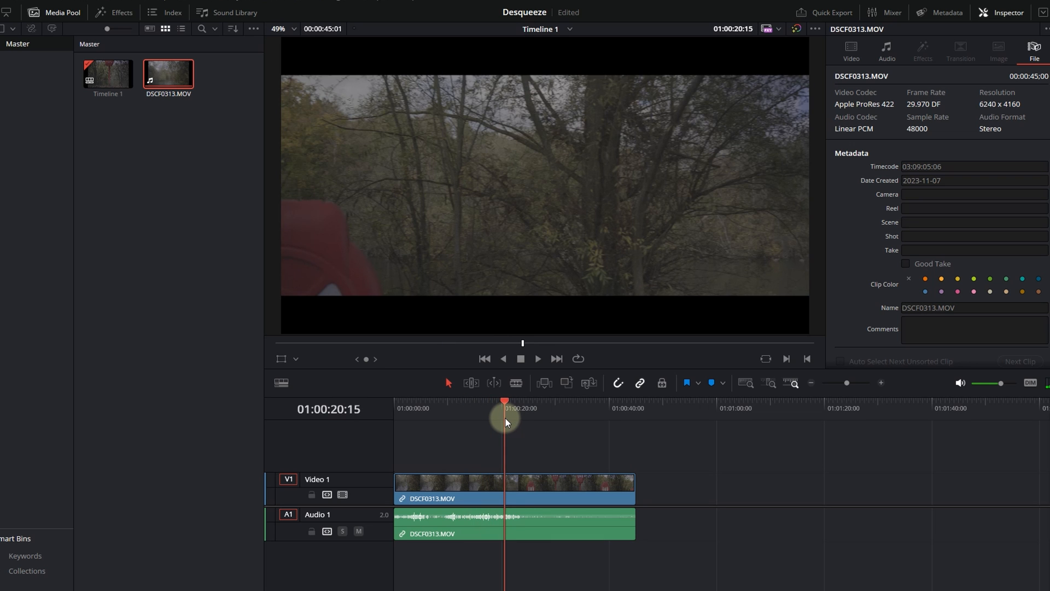
left_click_drag(505, 416, 494, 416)
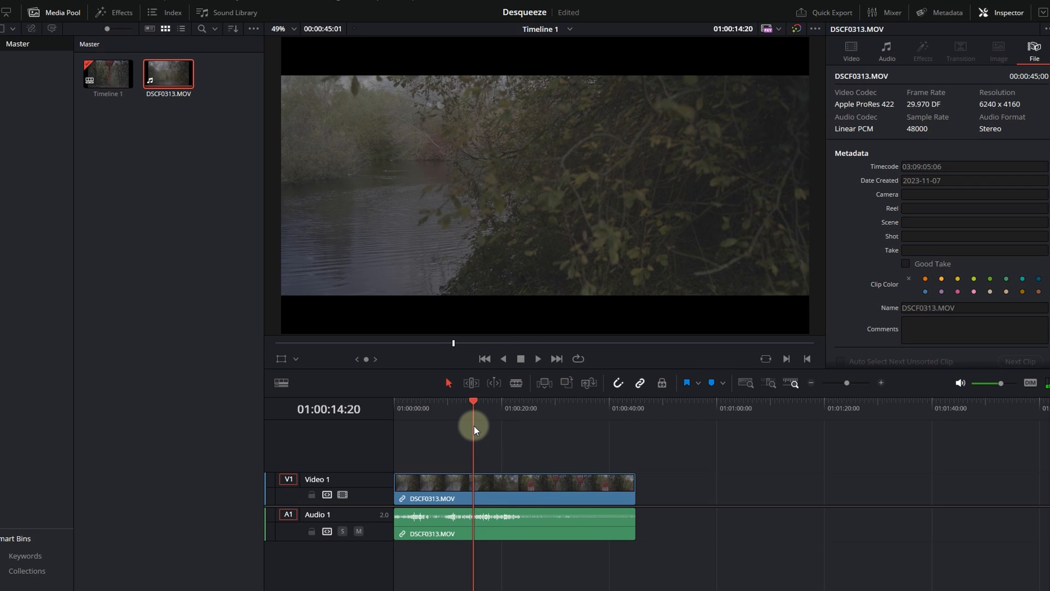
left_click_drag(474, 400, 466, 401)
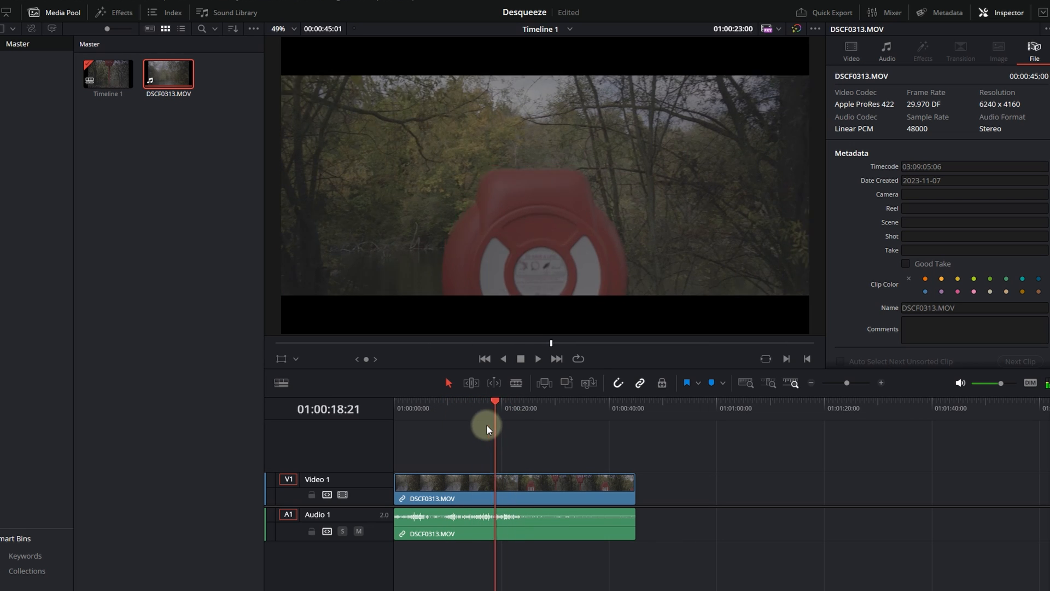
left_click_drag(494, 429, 438, 429)
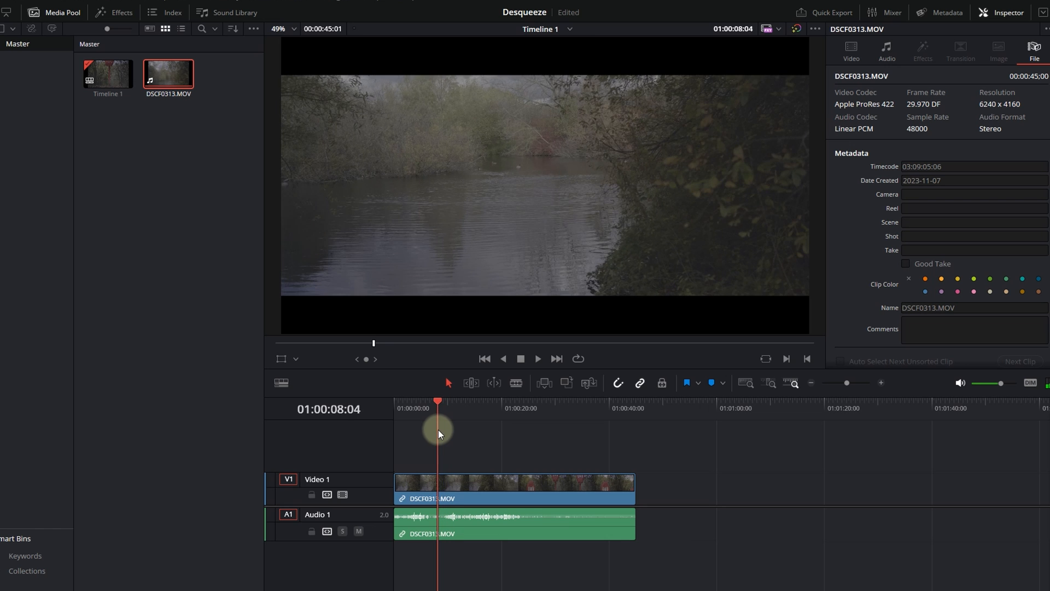
left_click_drag(438, 424, 418, 423)
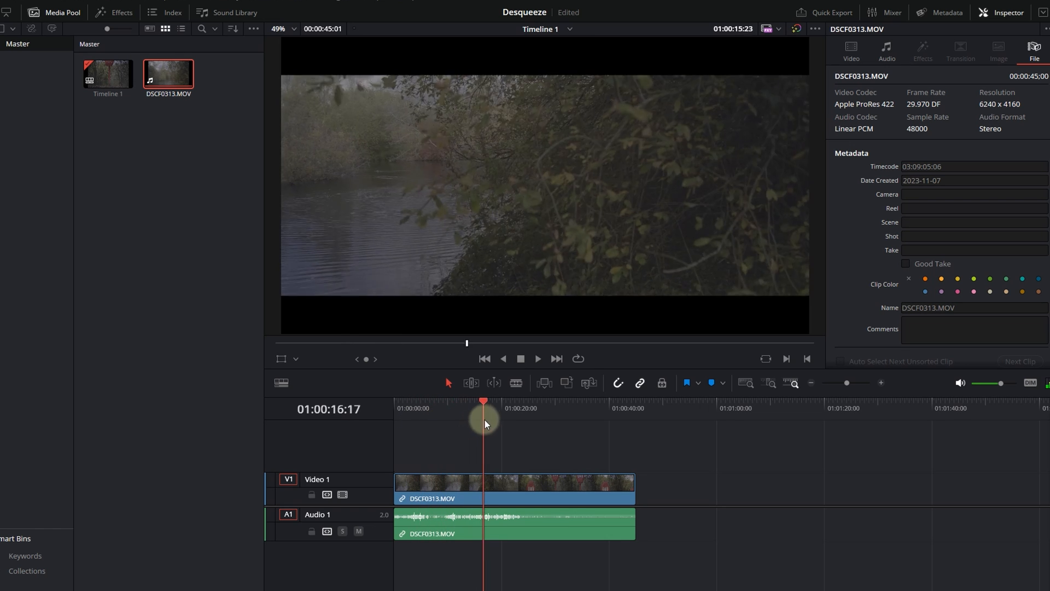
left_click_drag(484, 423, 449, 439)
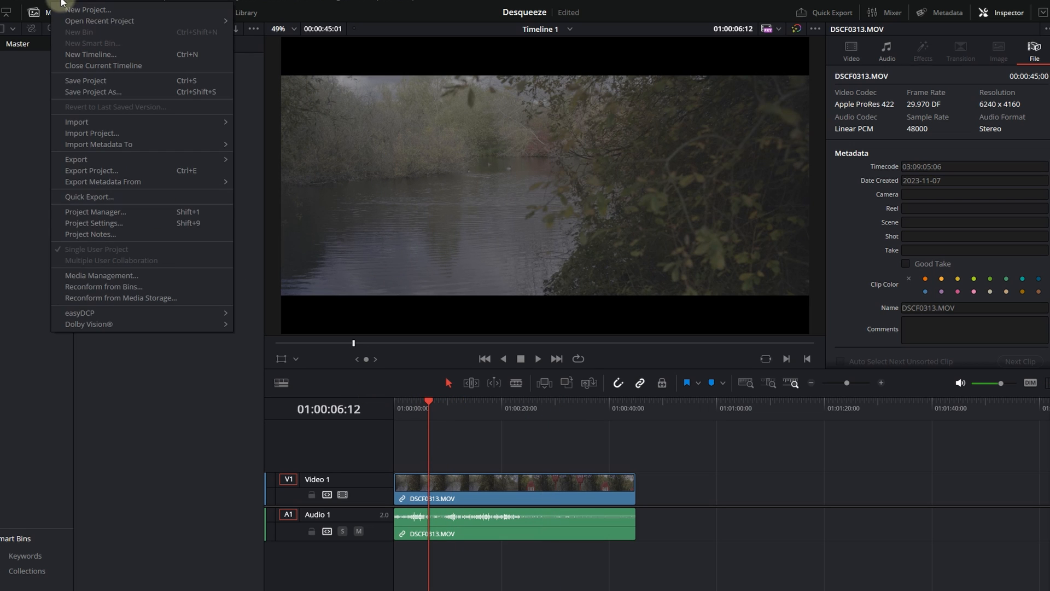
Review the Project Settings media options, then cancel without saving changes
left_click(94, 223)
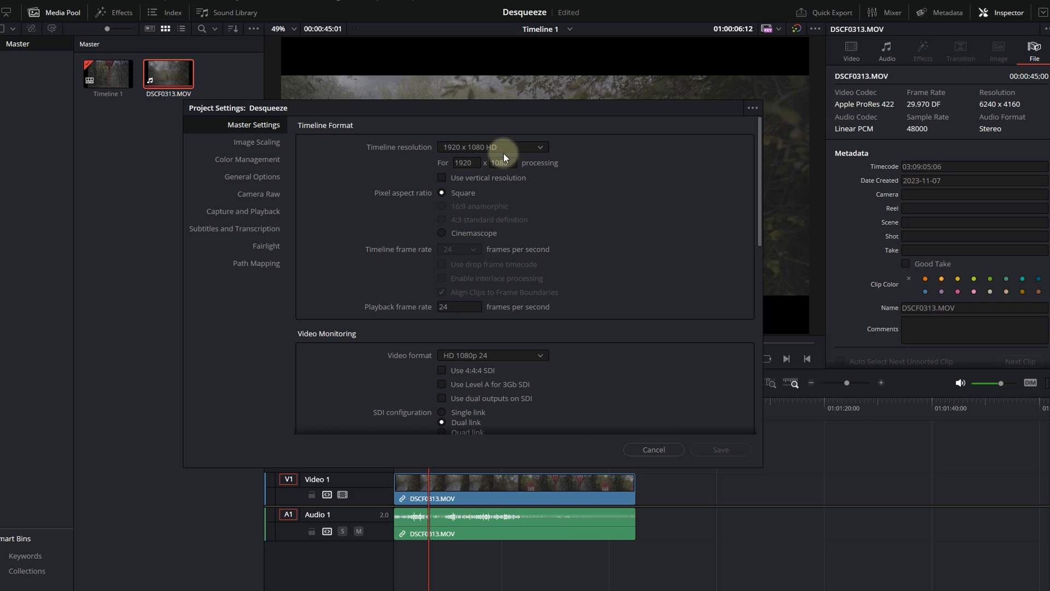
scroll("down", 3)
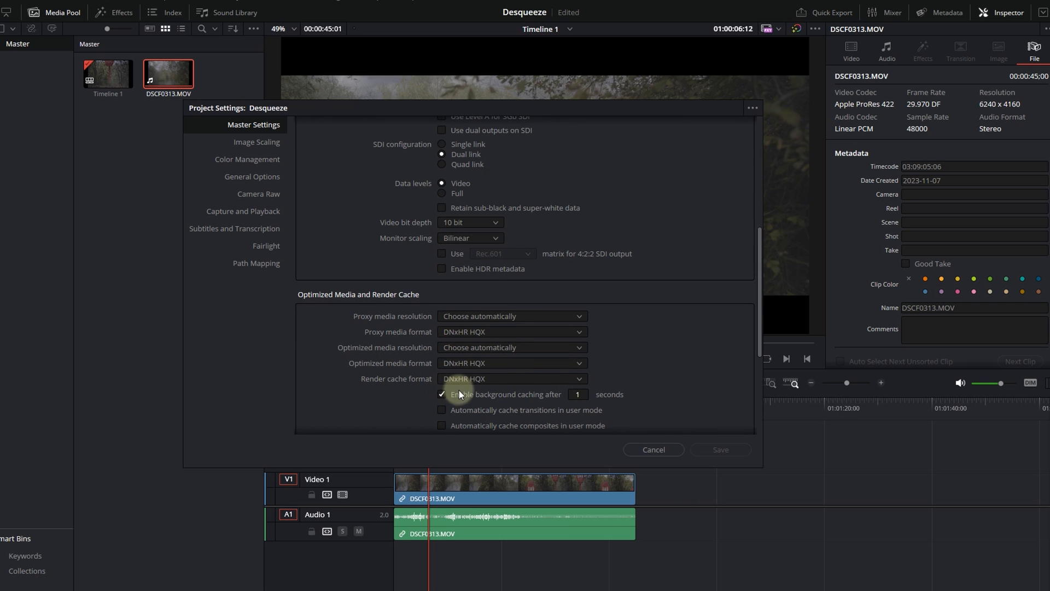
mouse_move(563, 406)
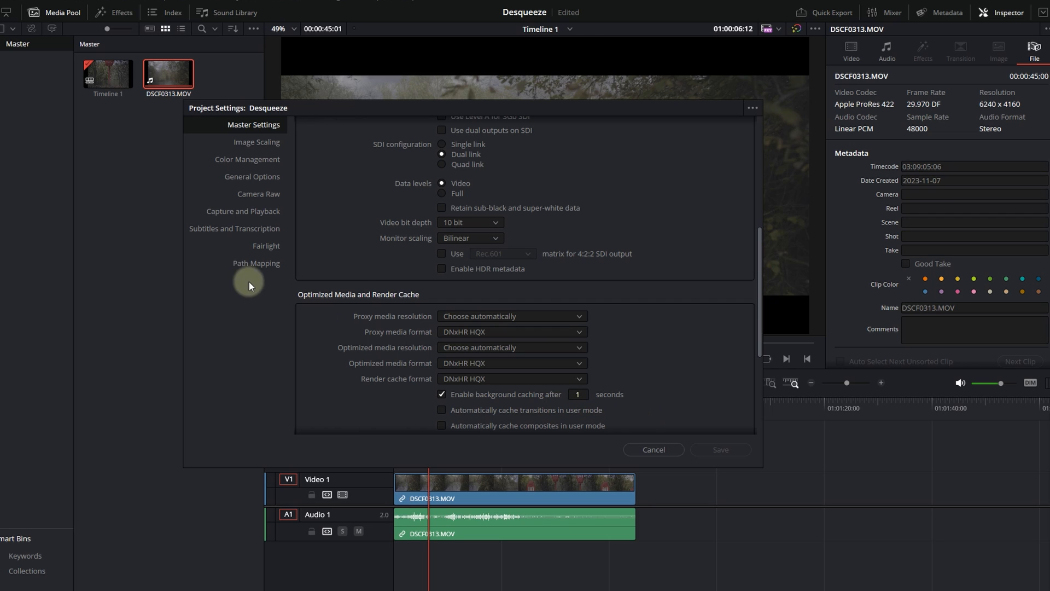
mouse_move(543, 362)
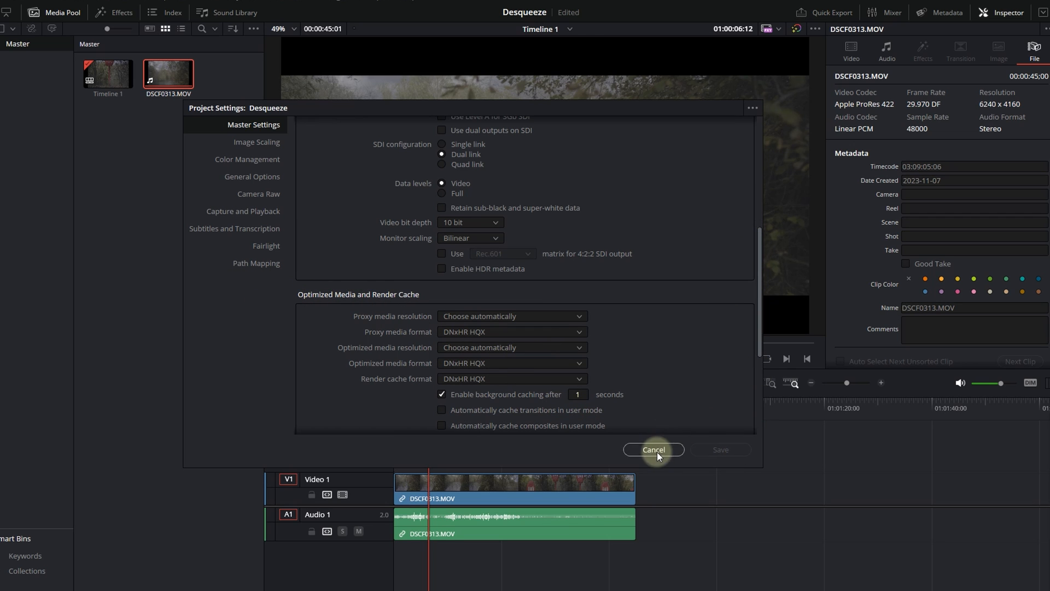
left_click(652, 450)
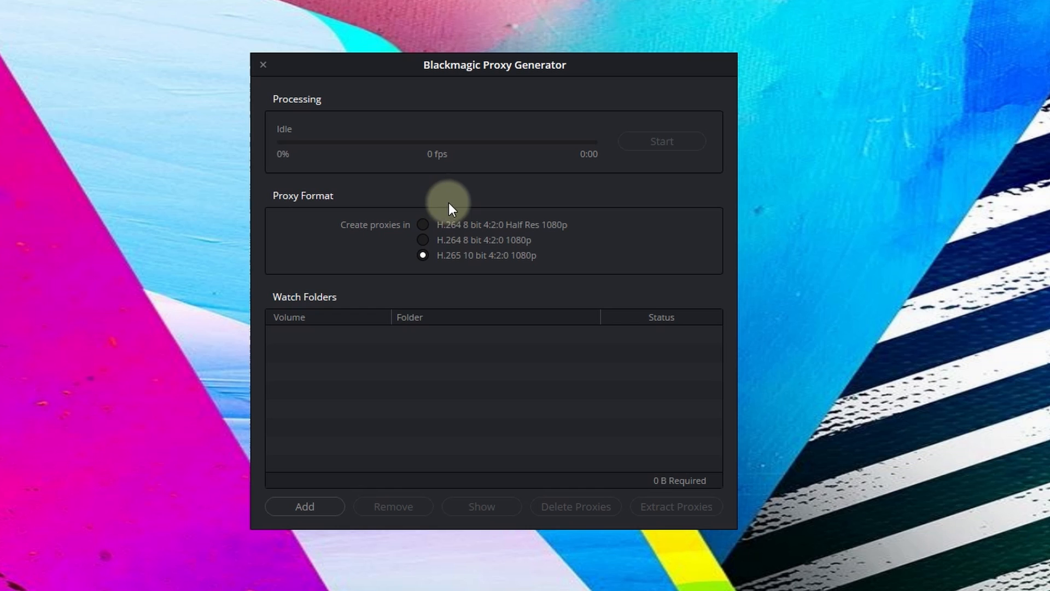
mouse_move(490, 93)
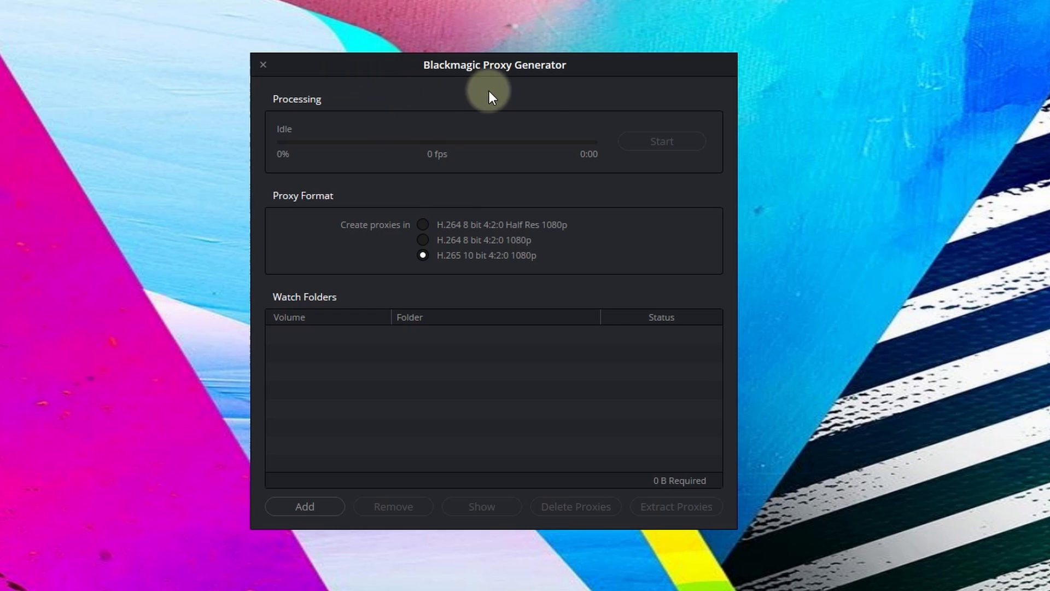
mouse_move(498, 323)
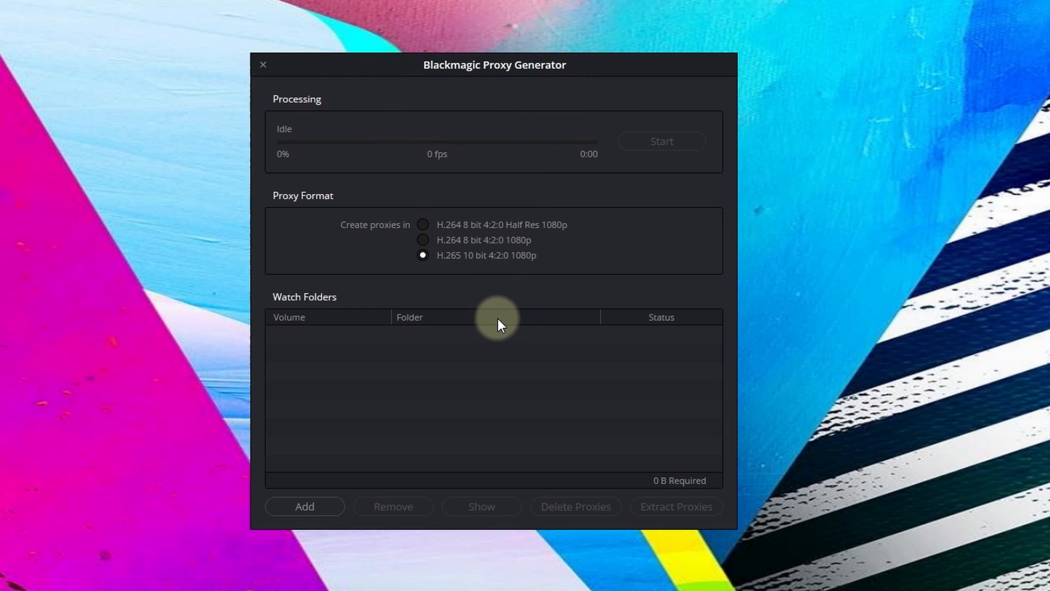
mouse_move(499, 320)
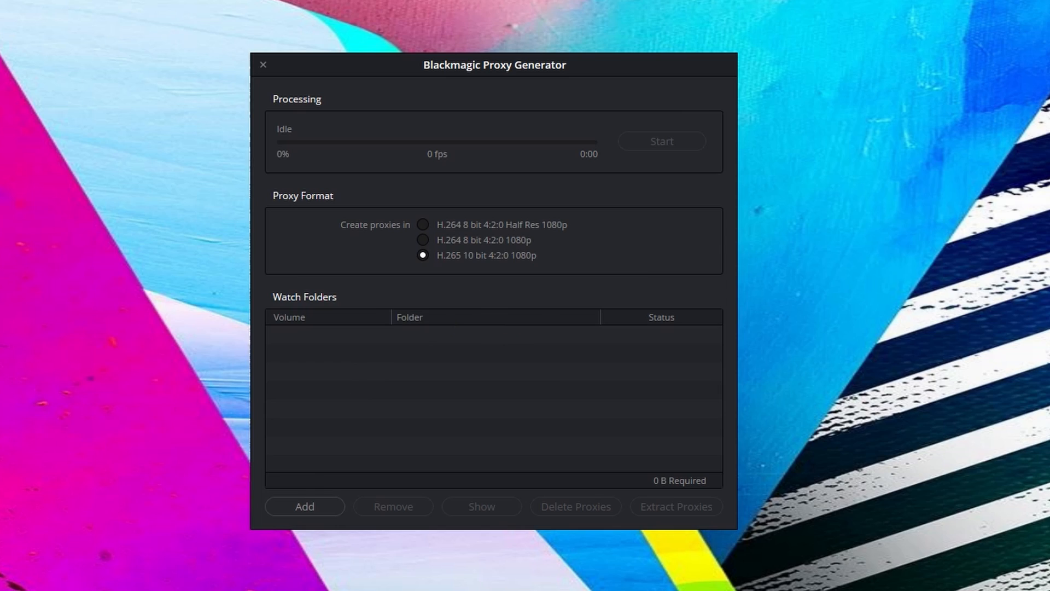
Back in the Desqueeze project, show DSCF0313.MOV in the source viewer
left_click(262, 65)
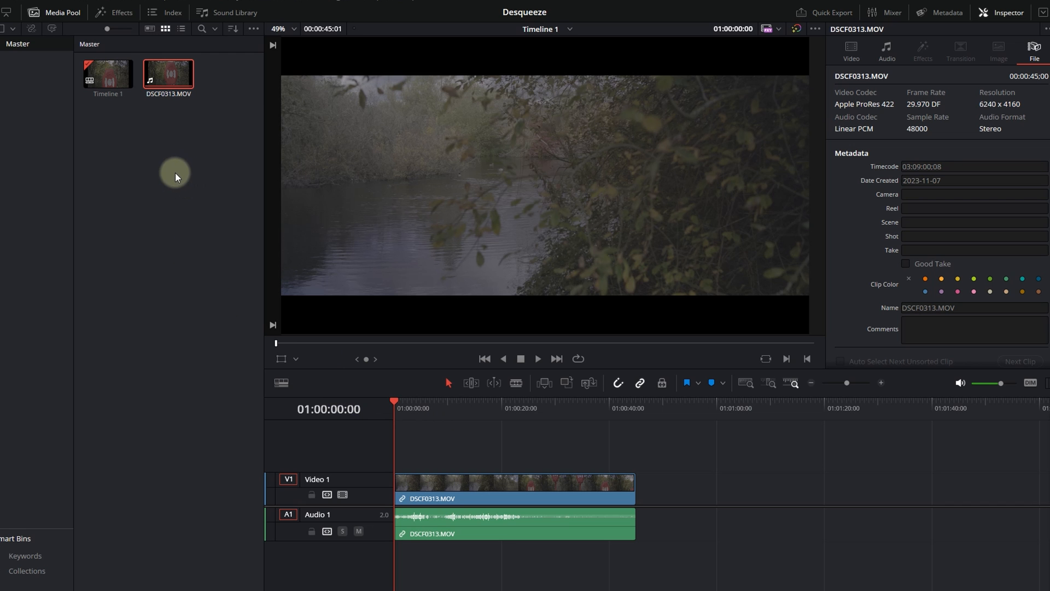
double_click(168, 72)
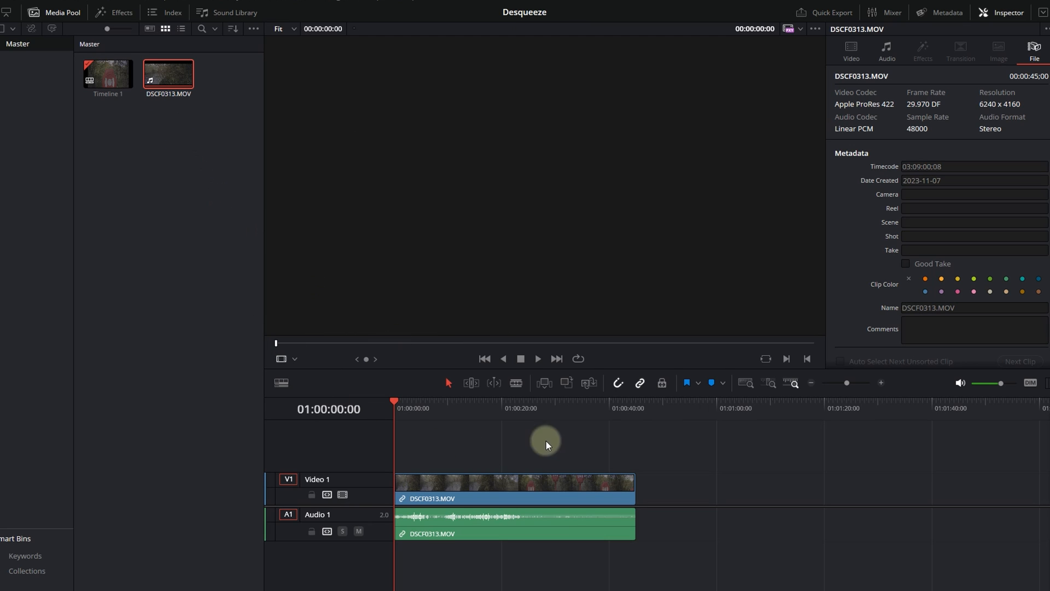
mouse_move(511, 437)
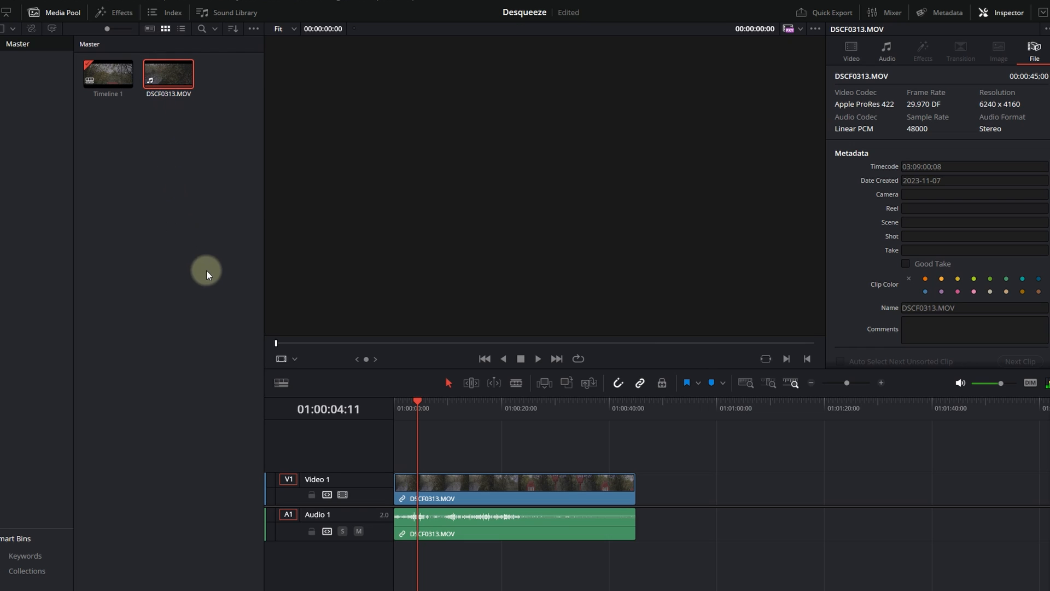
mouse_move(442, 417)
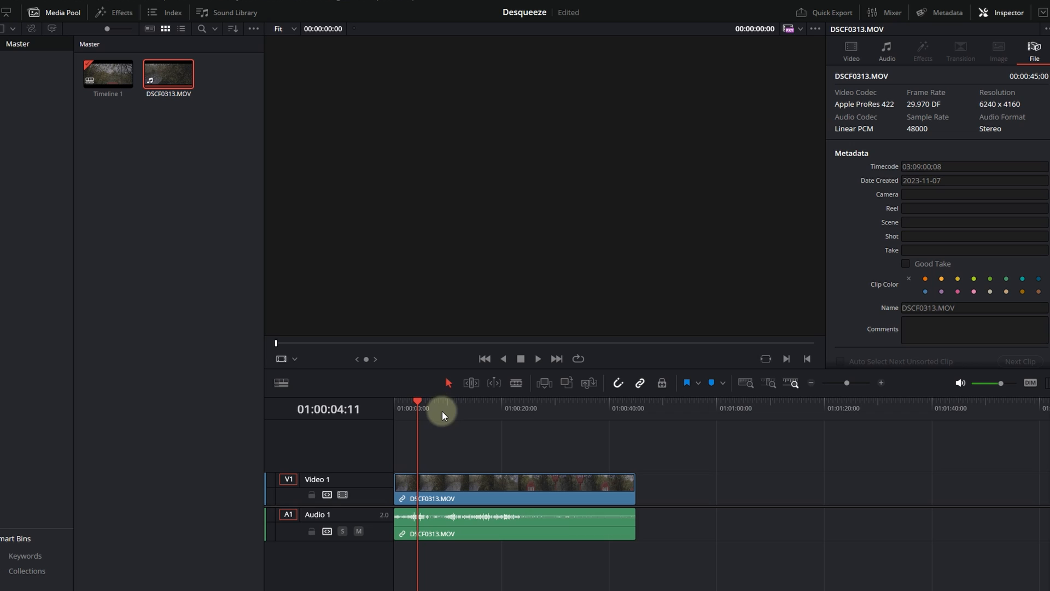
mouse_move(459, 417)
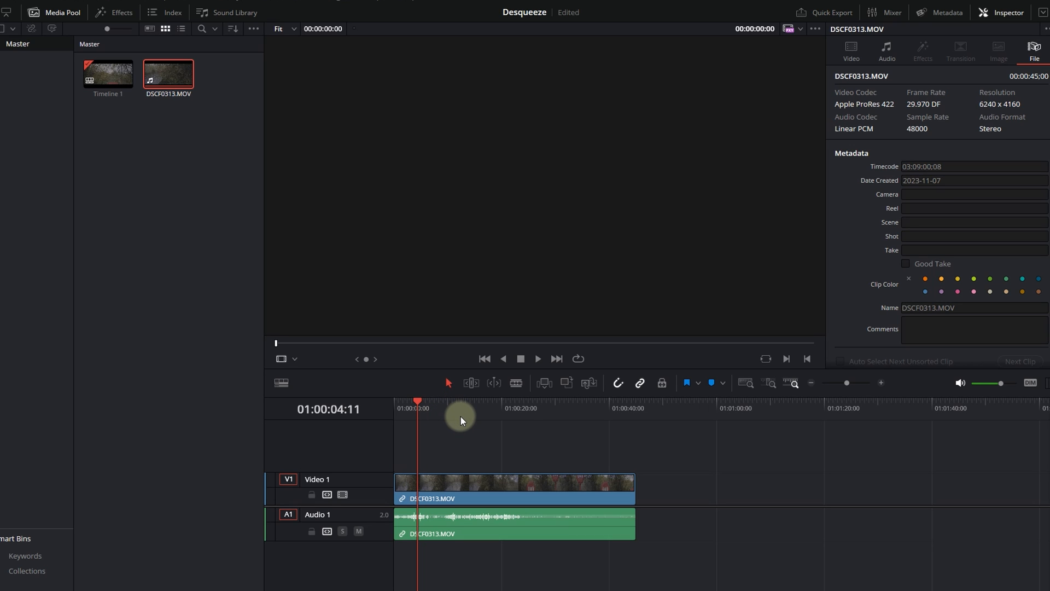
mouse_move(460, 420)
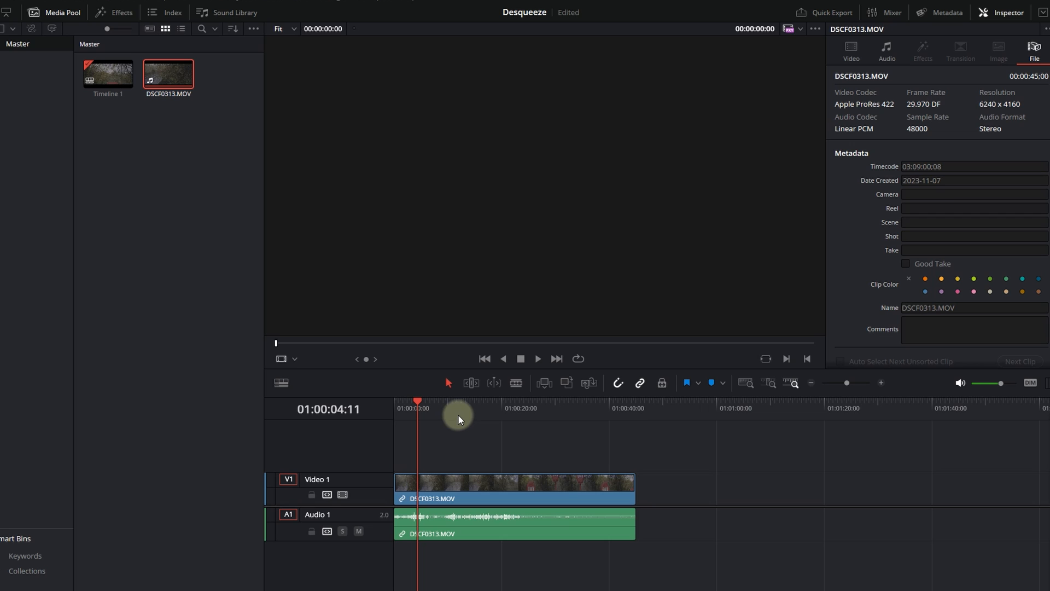
mouse_move(460, 415)
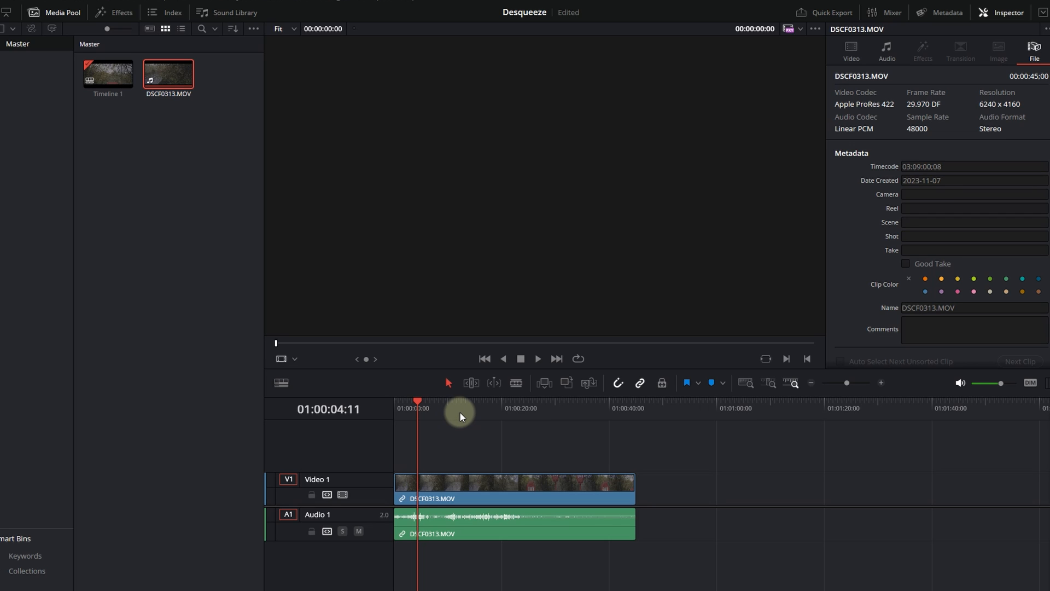
mouse_move(444, 407)
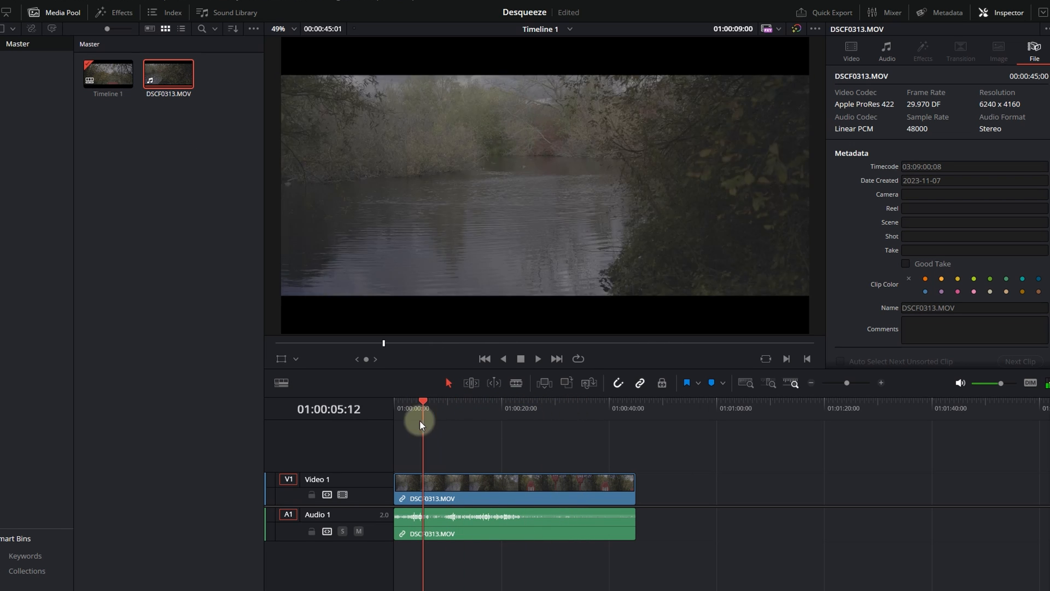
left_click(179, 169)
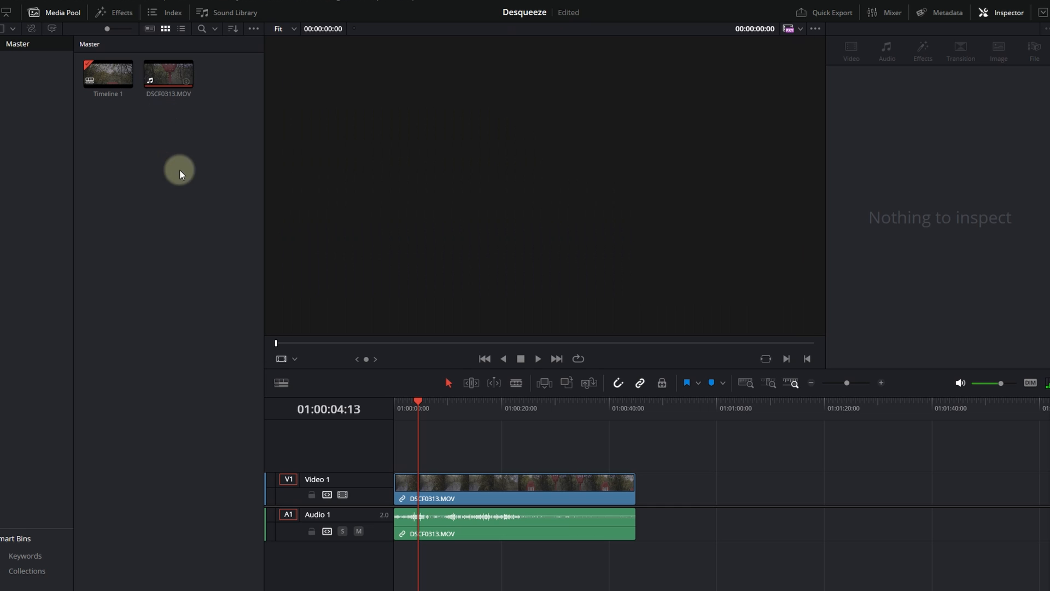
left_click(168, 74)
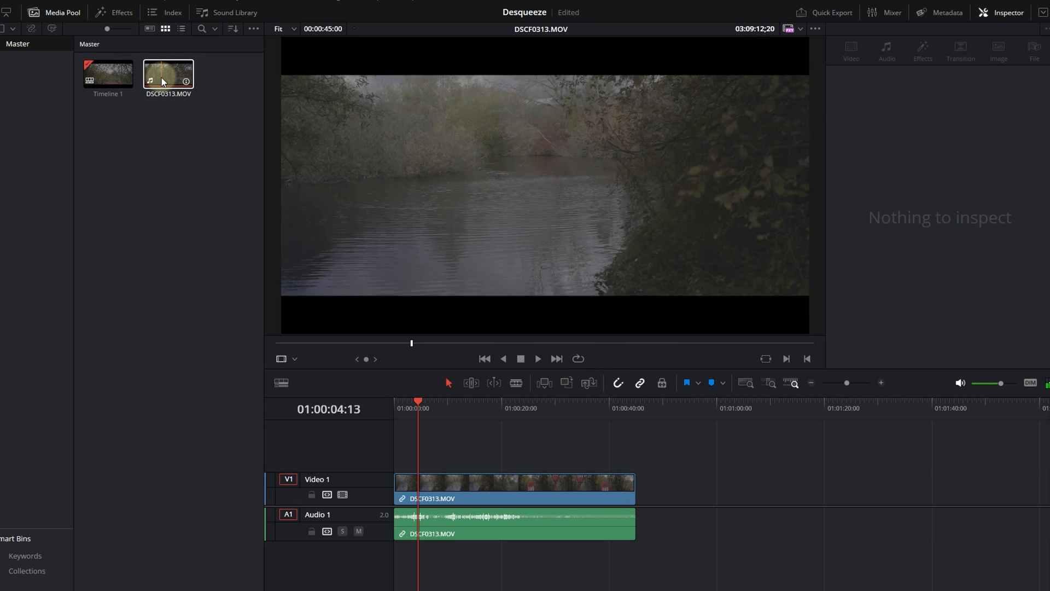
Generate proxy media for DSCF0313.MOV from its Media Pool context menu
right_click(168, 74)
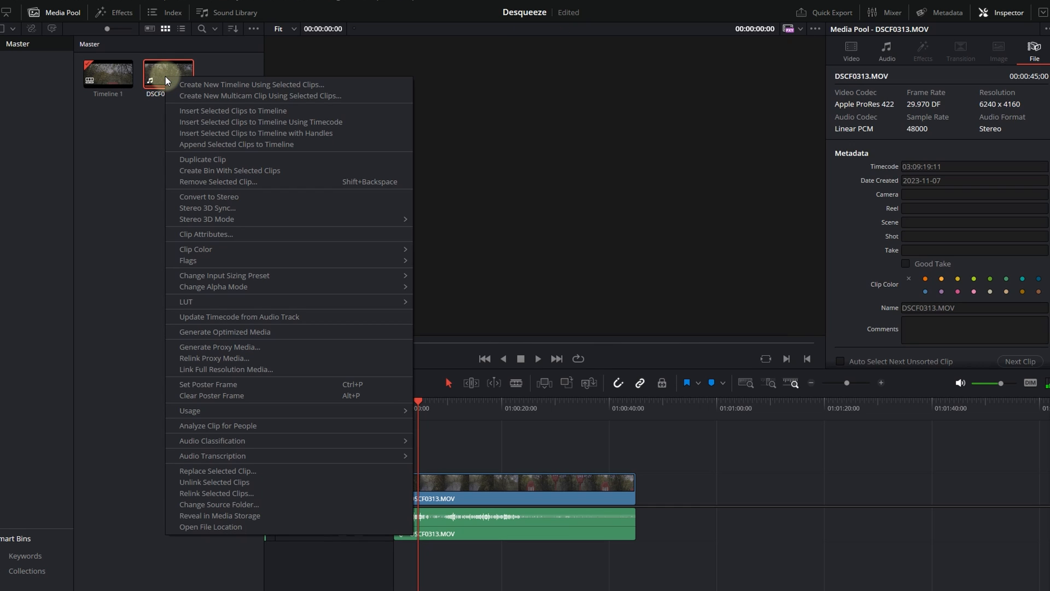
left_click(236, 354)
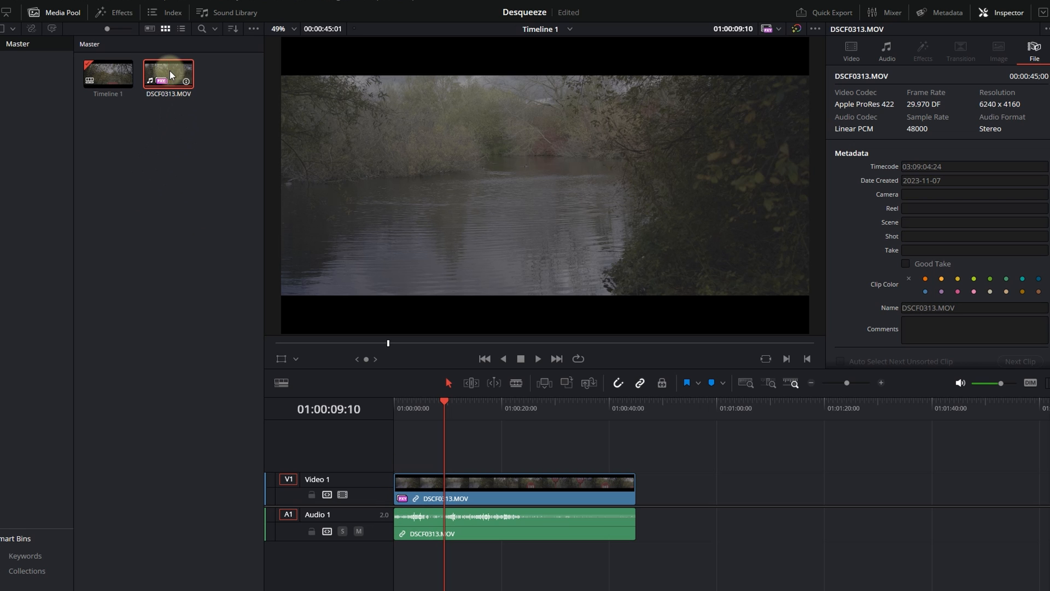
Return to the timeline view and open the Playback menu's proxy resolution options
double_click(168, 72)
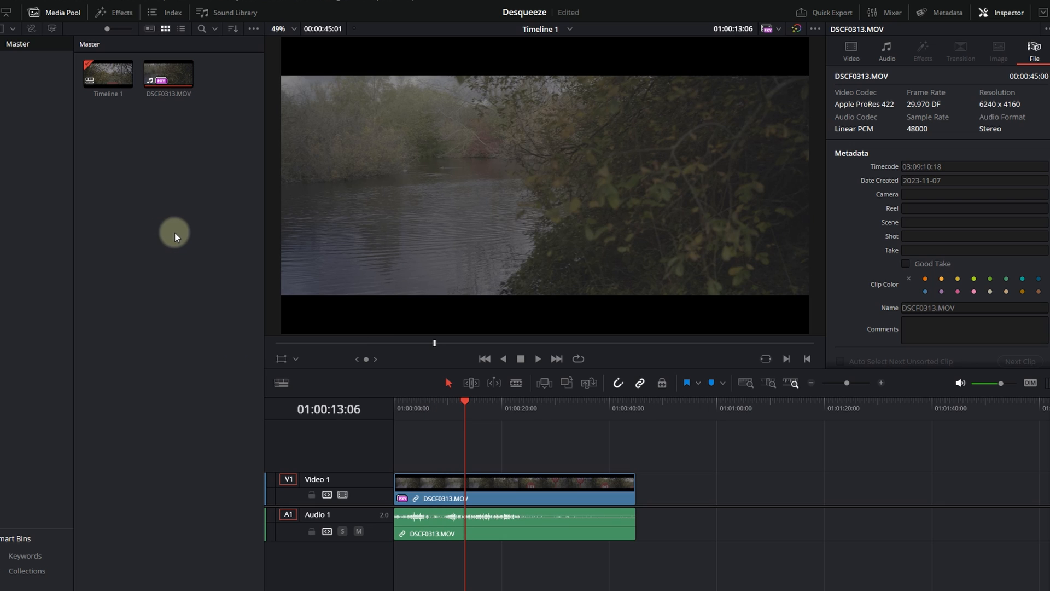
left_click(235, 4)
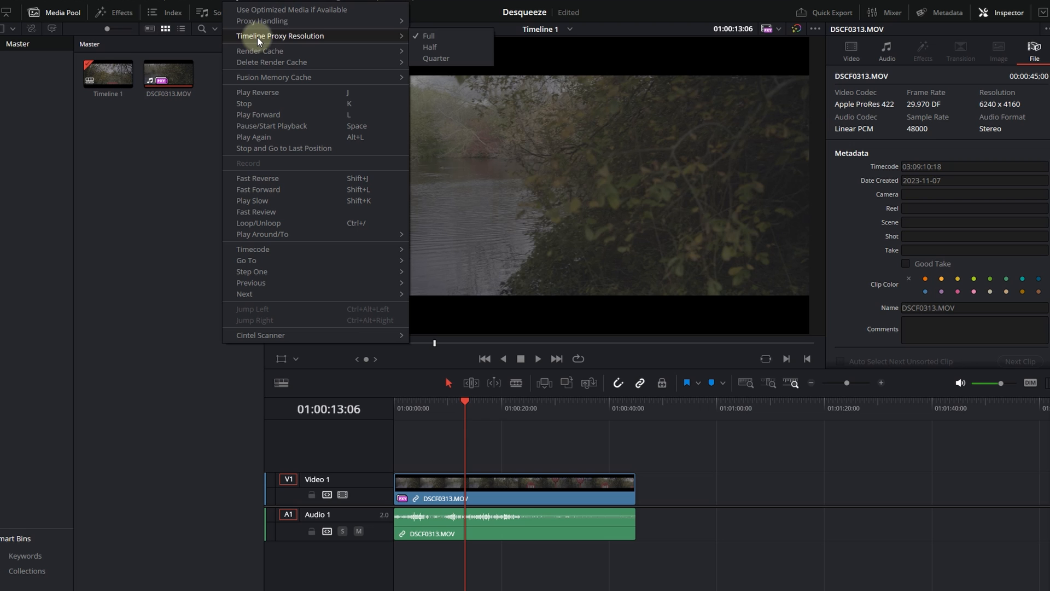
Set Timeline Proxy Resolution to Full
left_click(111, 274)
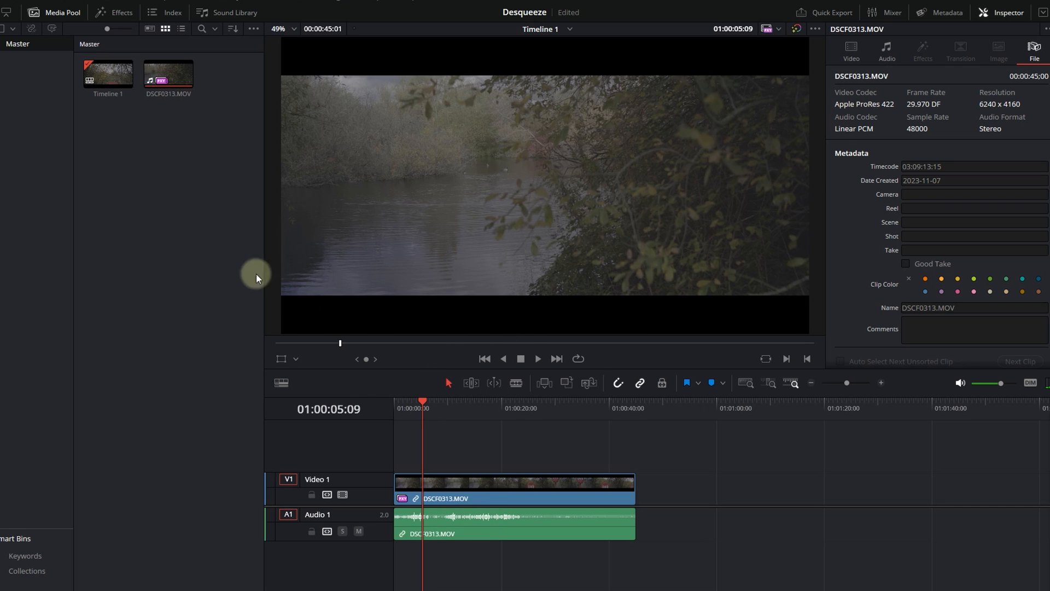
Move the playhead to about 01:00:26, the red lifebuoy shot
left_click(529, 498)
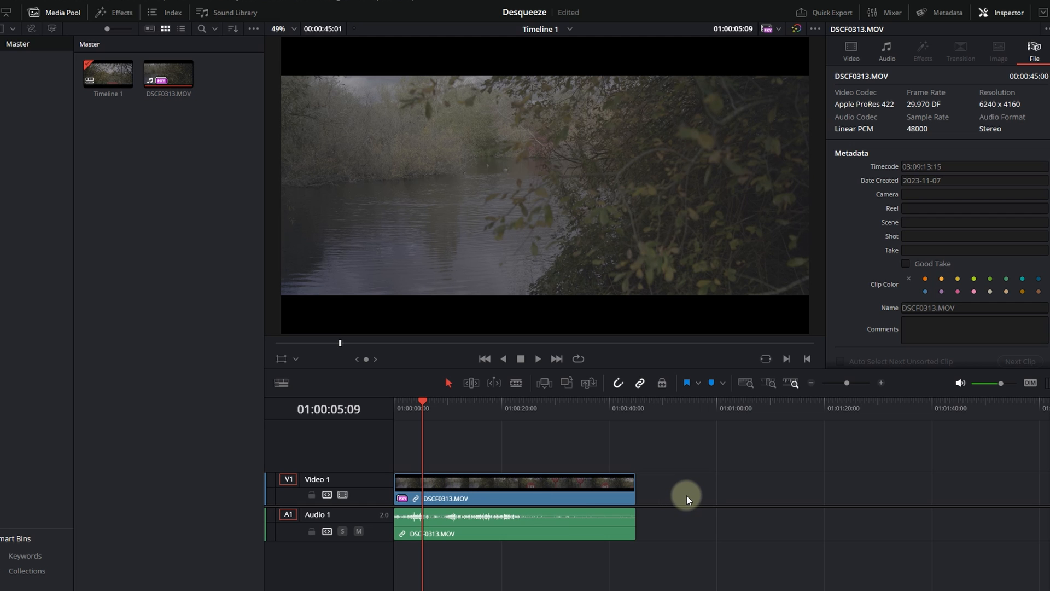
mouse_move(608, 453)
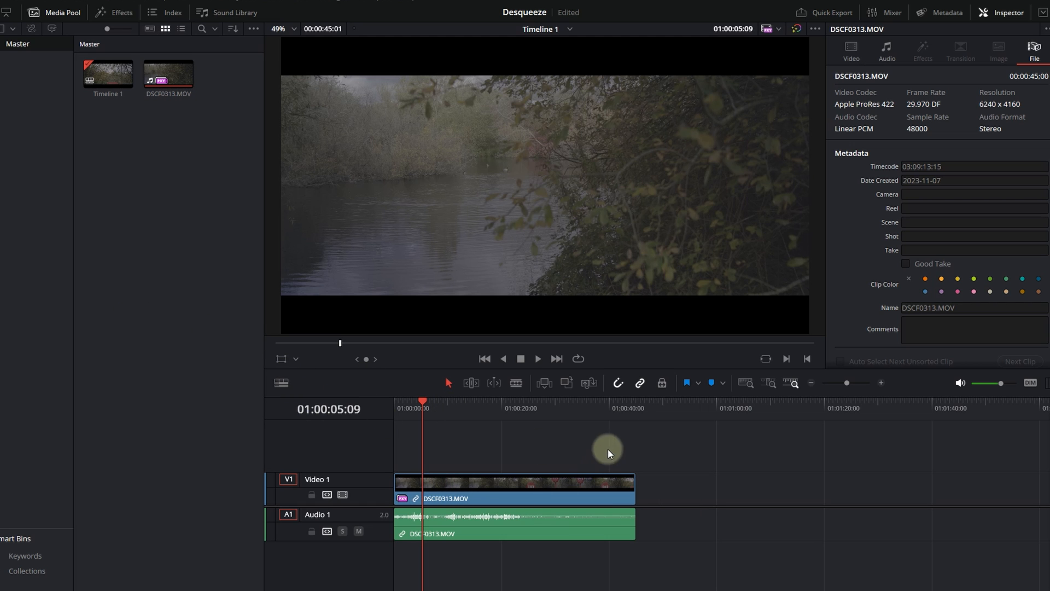
left_click(538, 407)
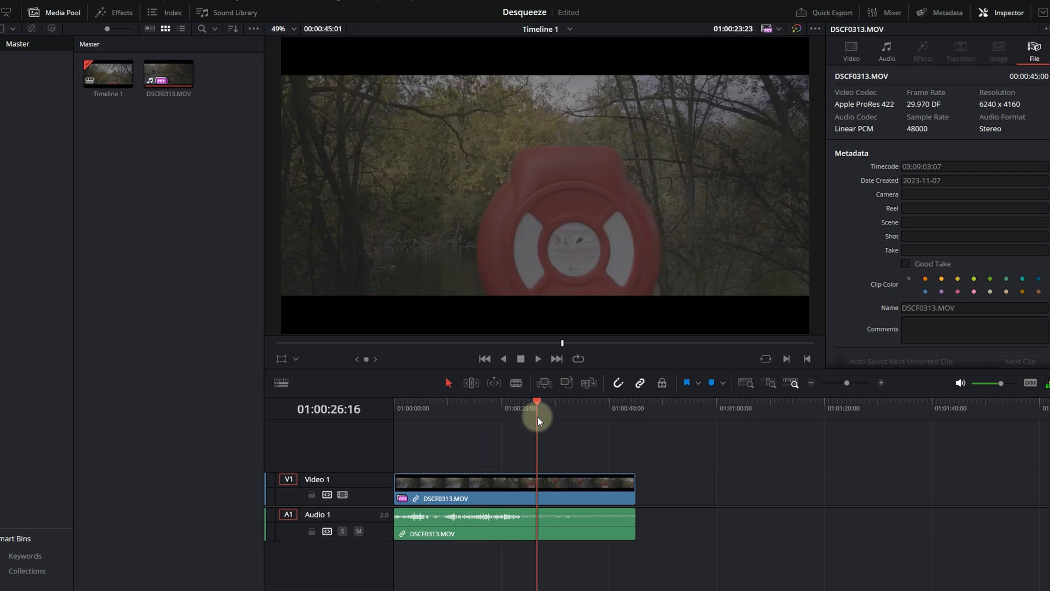